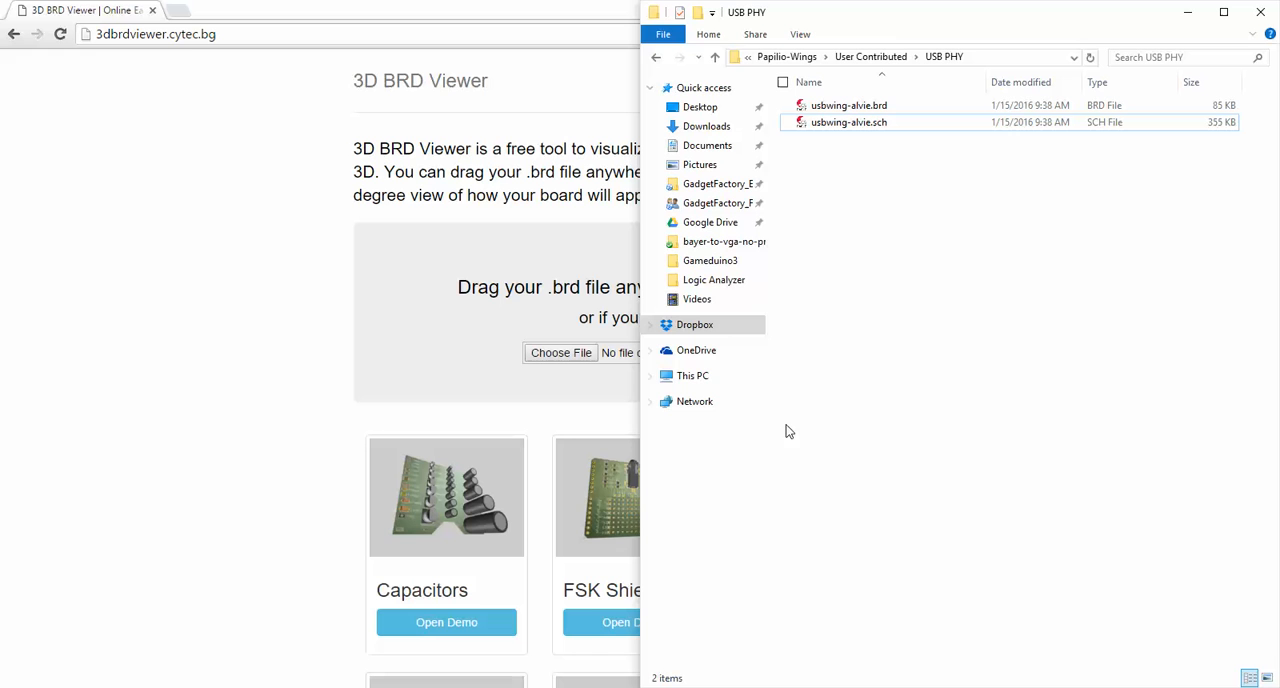
# Pick usbwing-alvie.brd in File Explorer to load it into the viewer
pyautogui.click(848, 104)
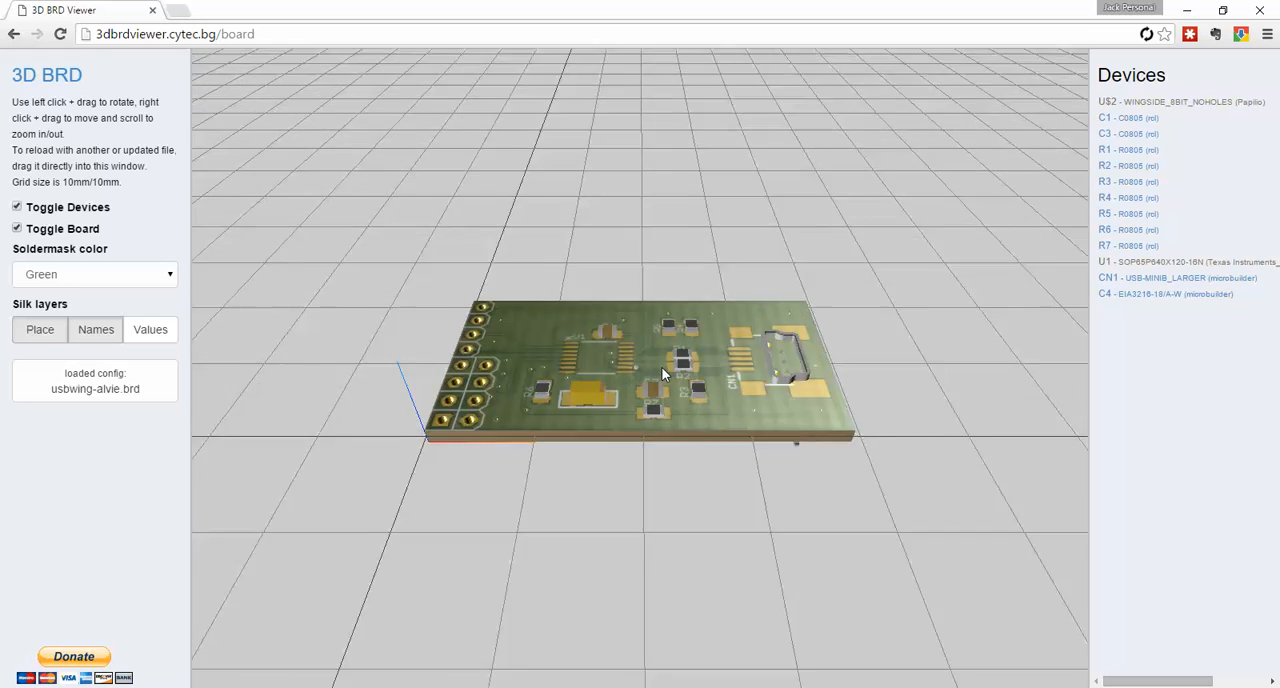
pyautogui.moveTo(660, 376); pyautogui.dragTo(704, 406)
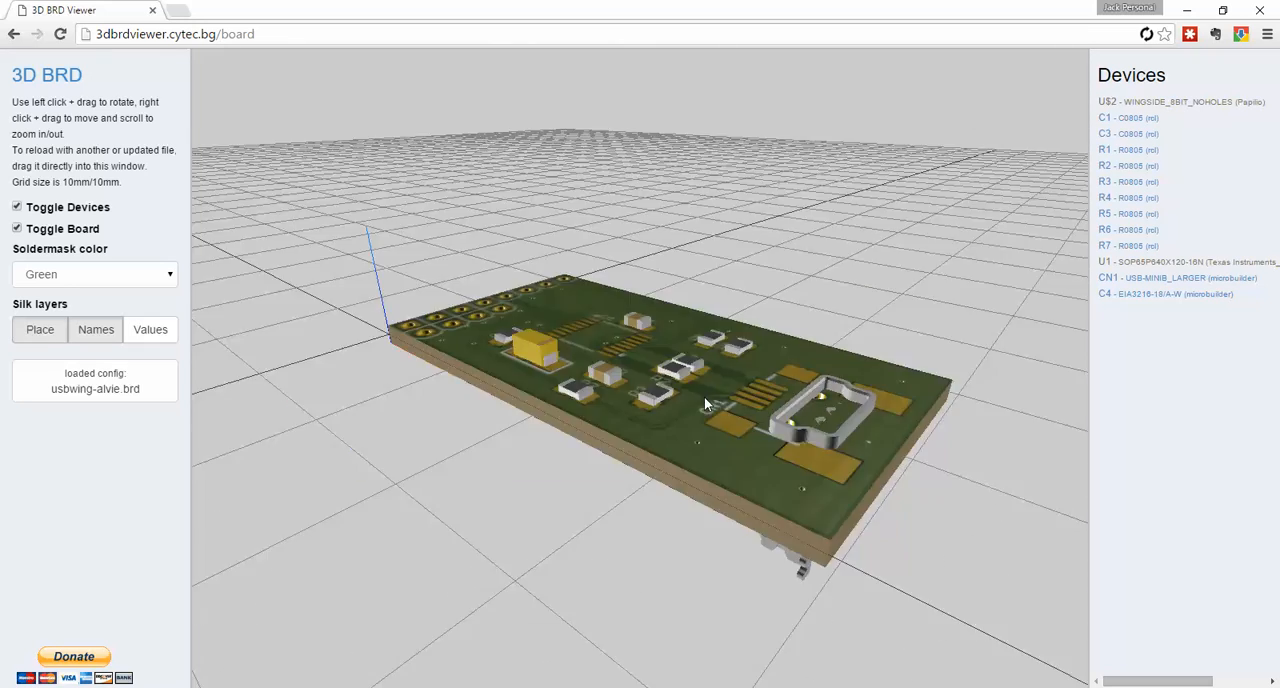
pyautogui.moveTo(704, 404); pyautogui.dragTo(636, 460)
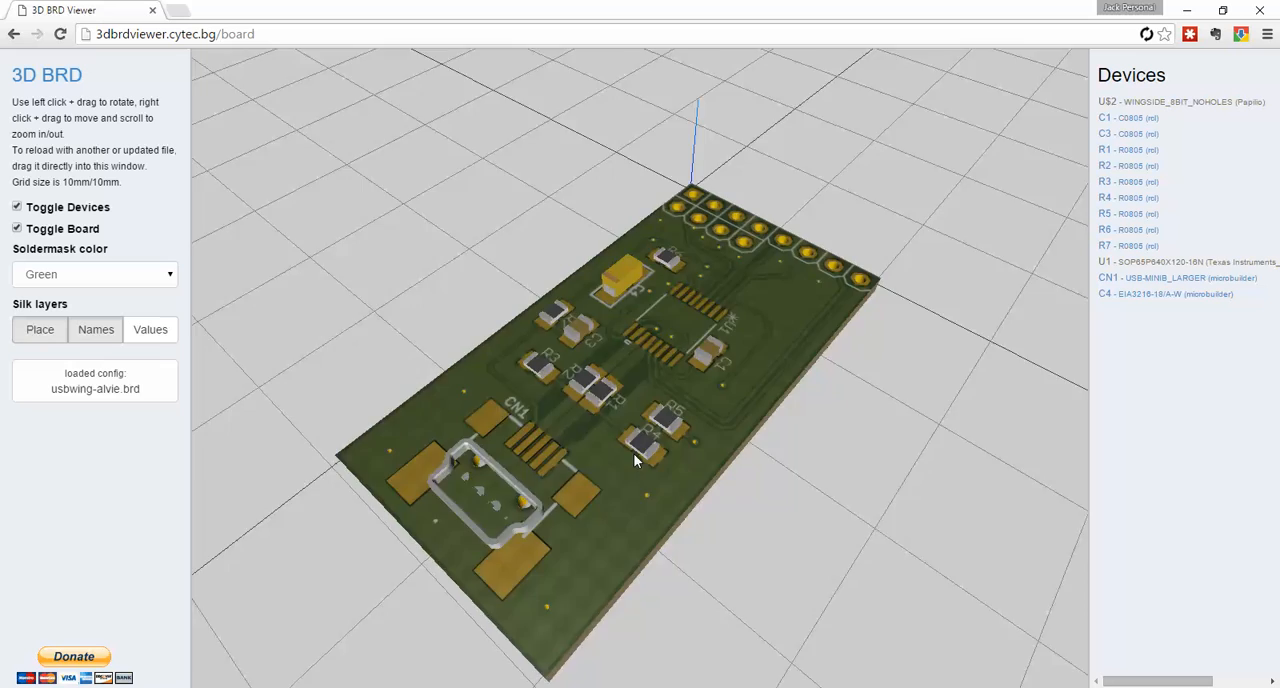
pyautogui.moveTo(636, 460); pyautogui.dragTo(884, 404)
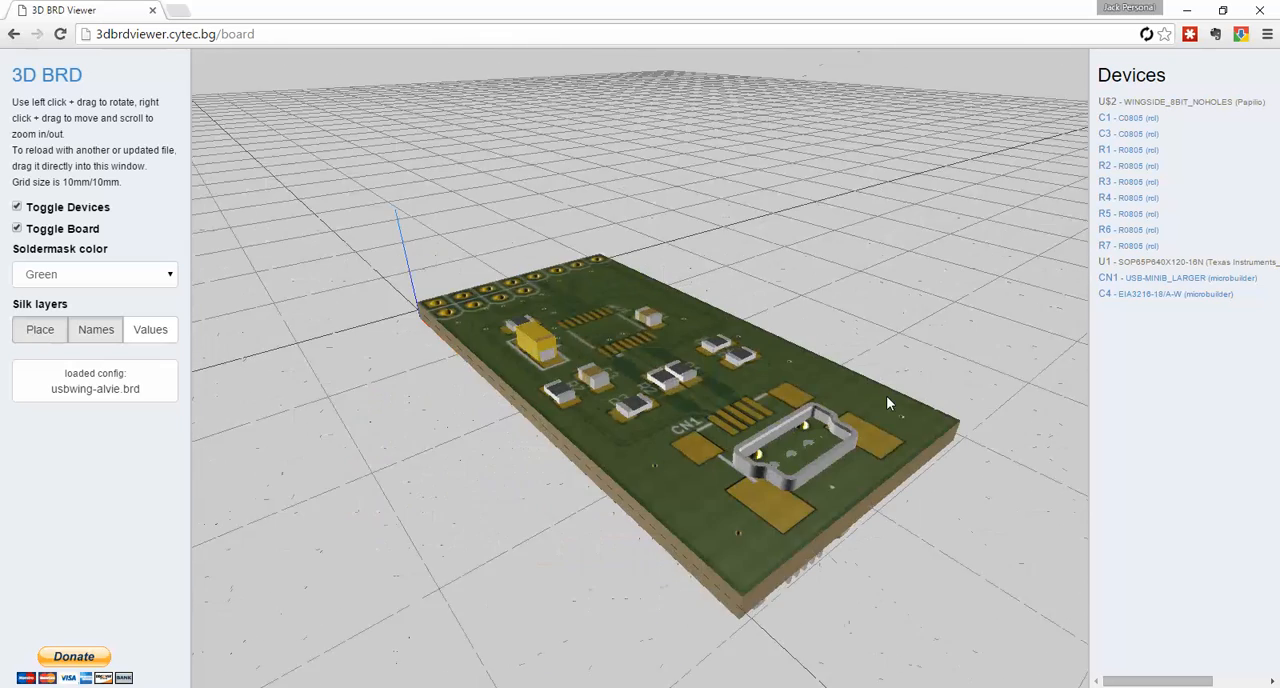
pyautogui.moveTo(884, 404); pyautogui.dragTo(724, 388)
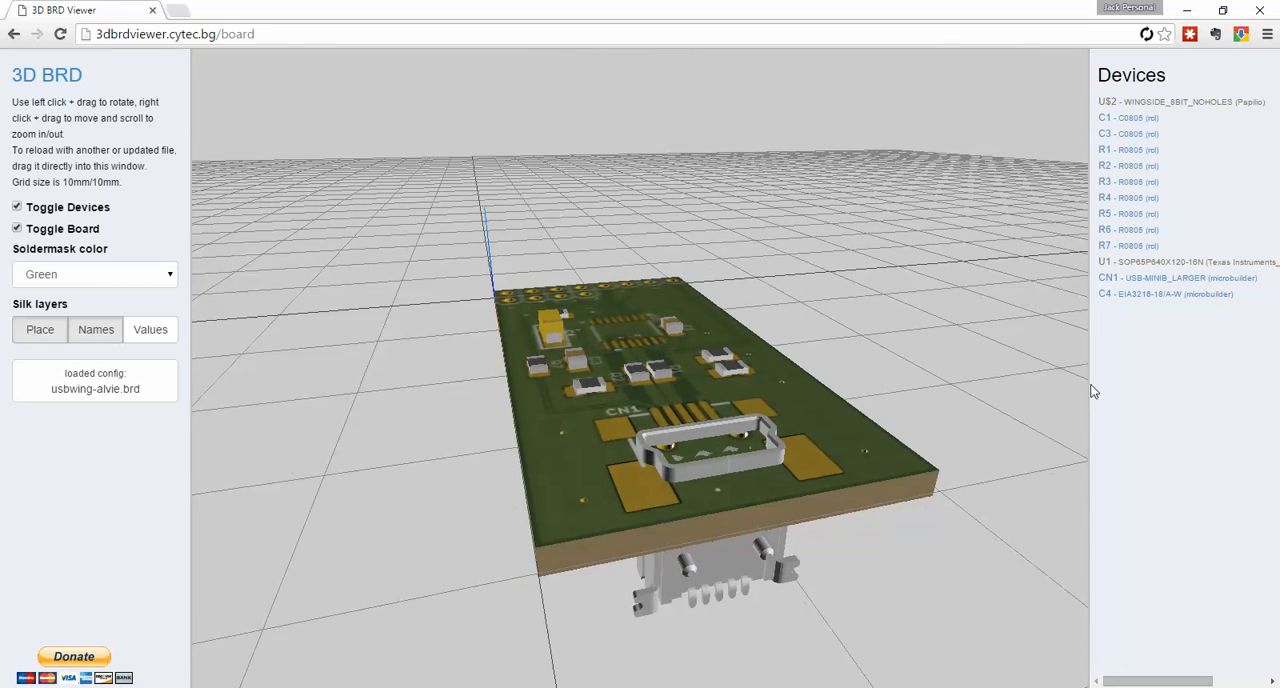
# Select connector CN1, set the rotation delta and rotate it about Y onto the board top
pyautogui.click(1184, 260)
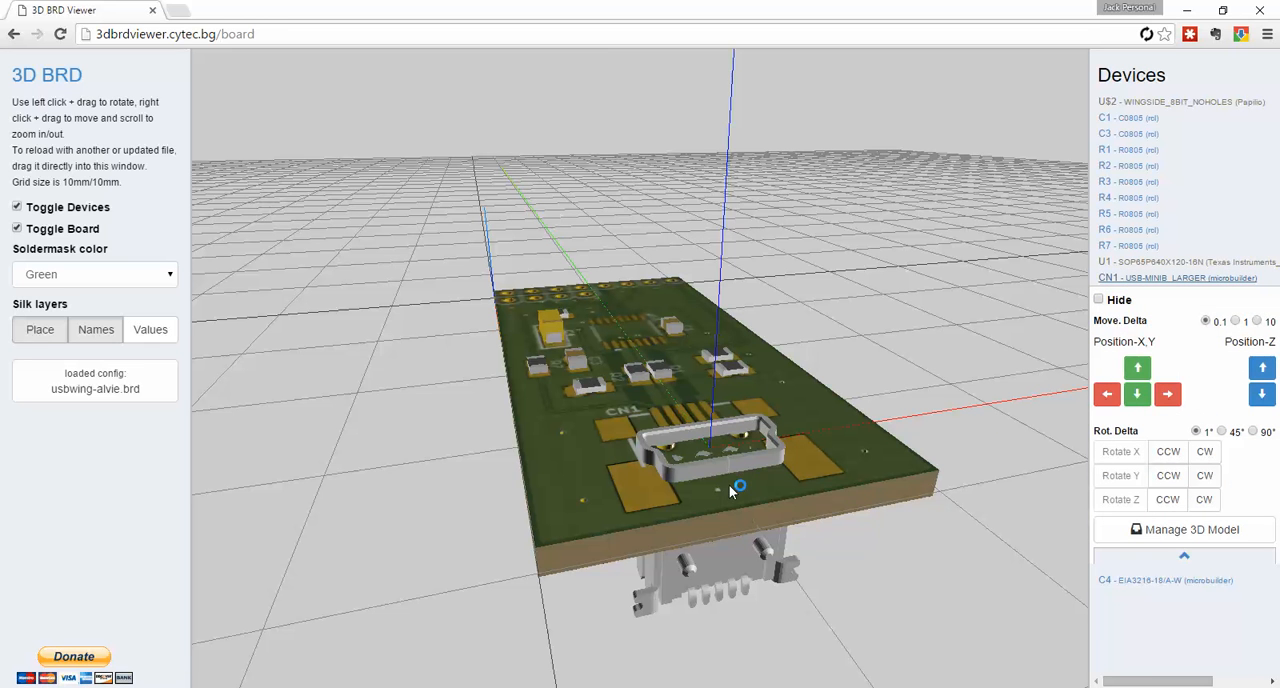
pyautogui.moveTo(1232, 452)
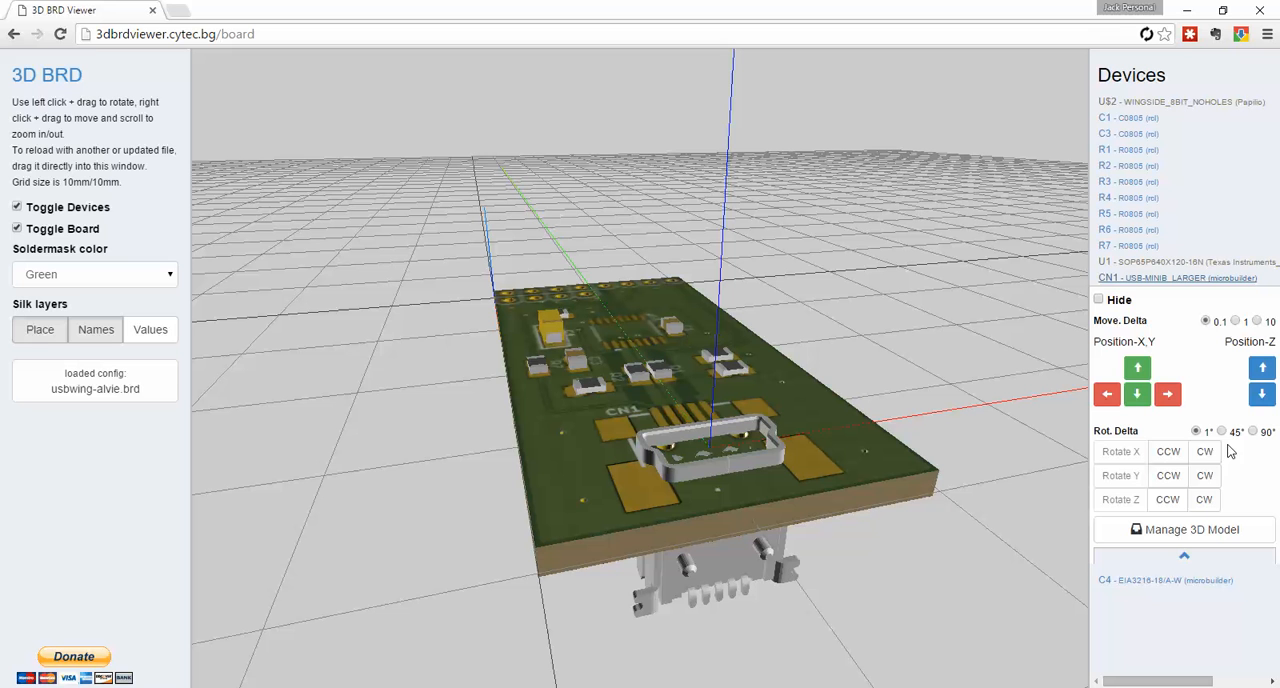
pyautogui.click(1224, 432)
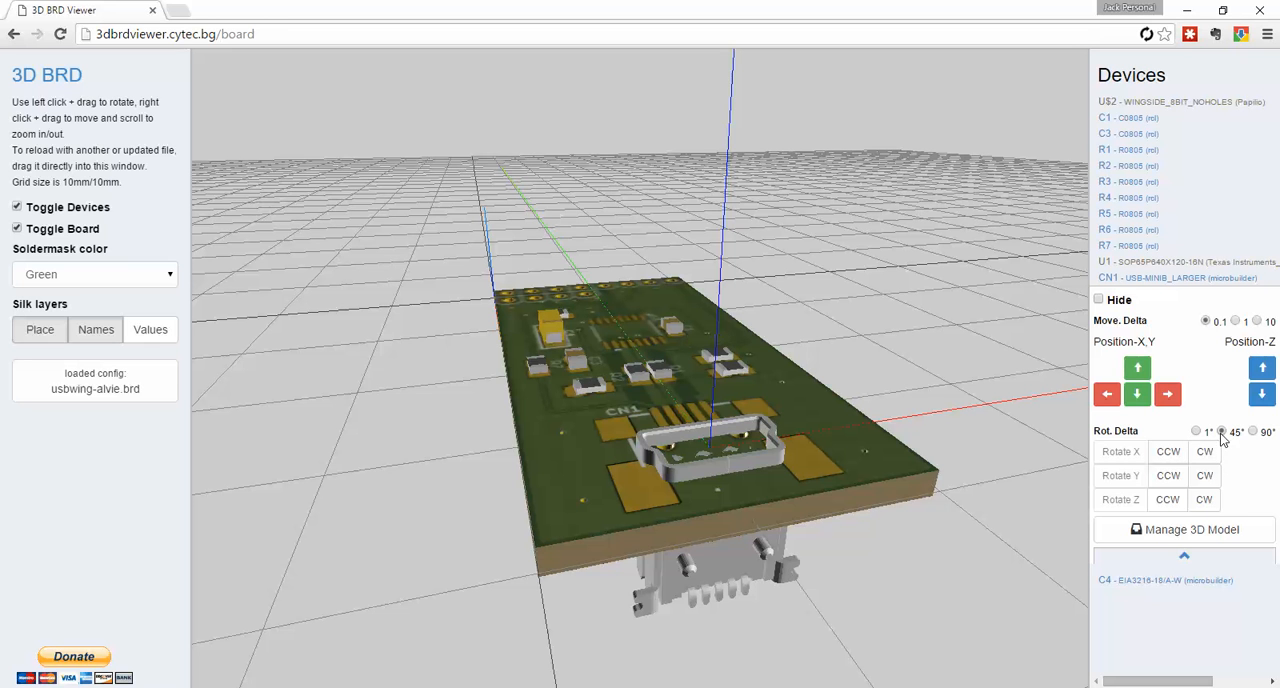
pyautogui.click(1204, 476)
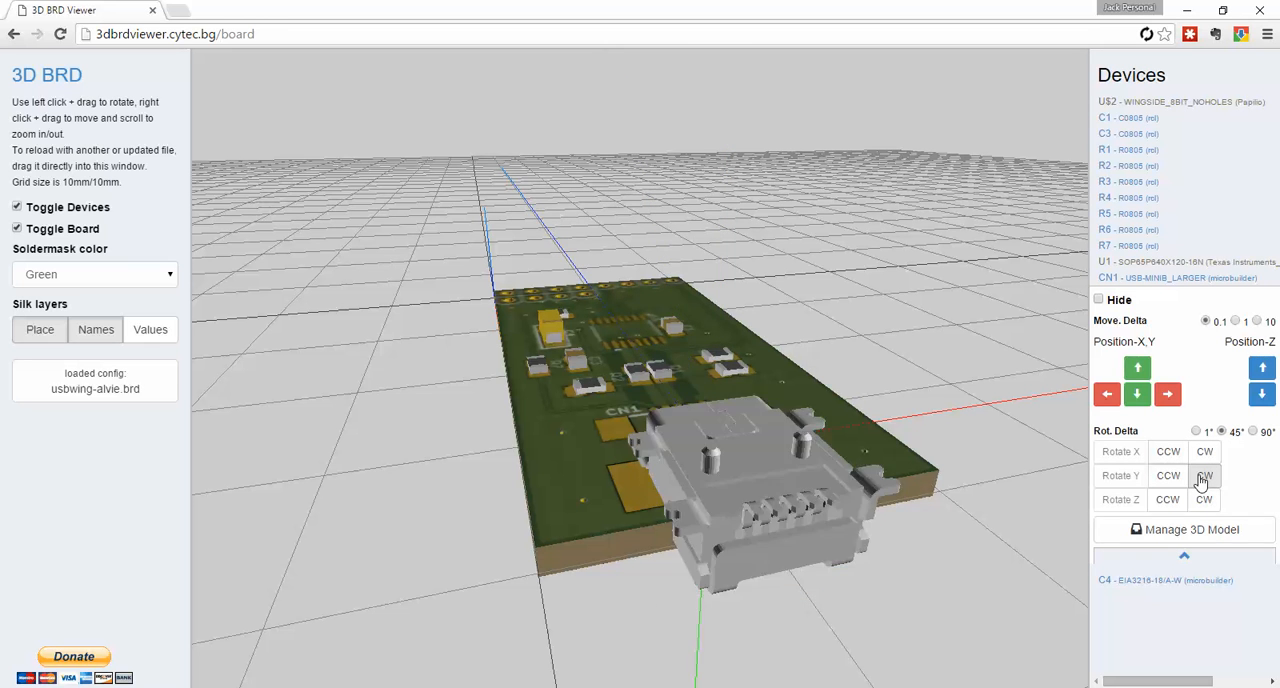
pyautogui.click(1202, 476)
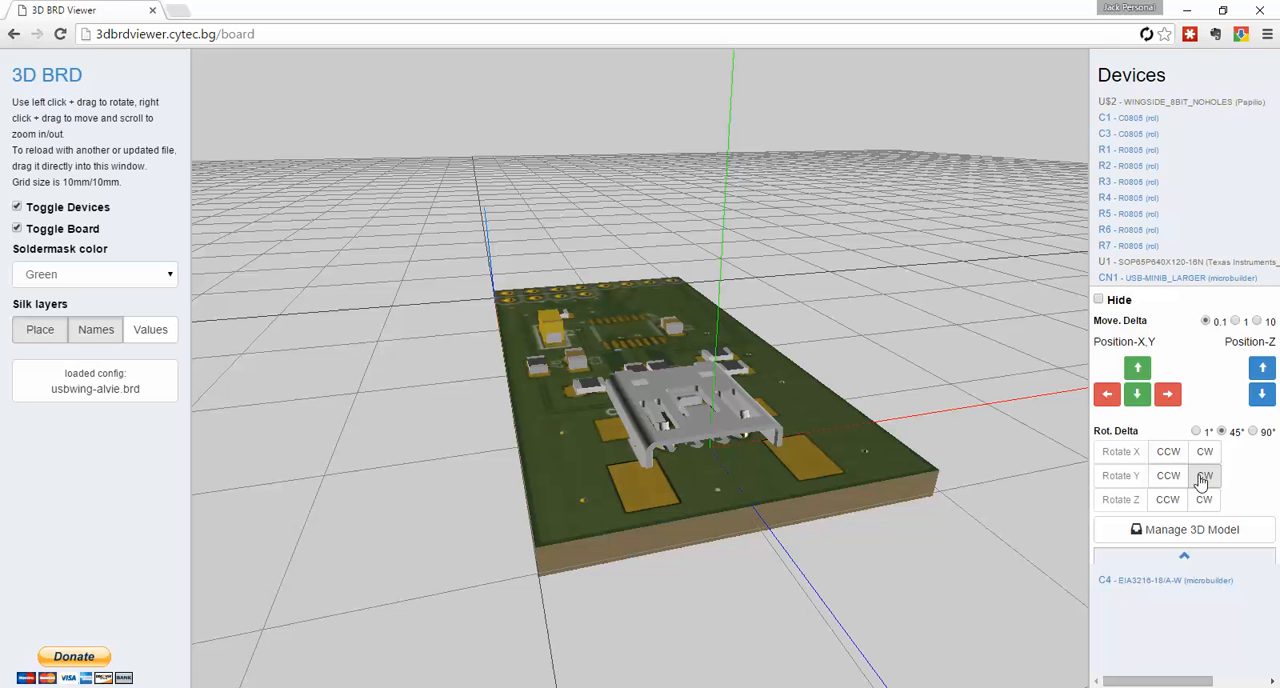
pyautogui.moveTo(1210, 408)
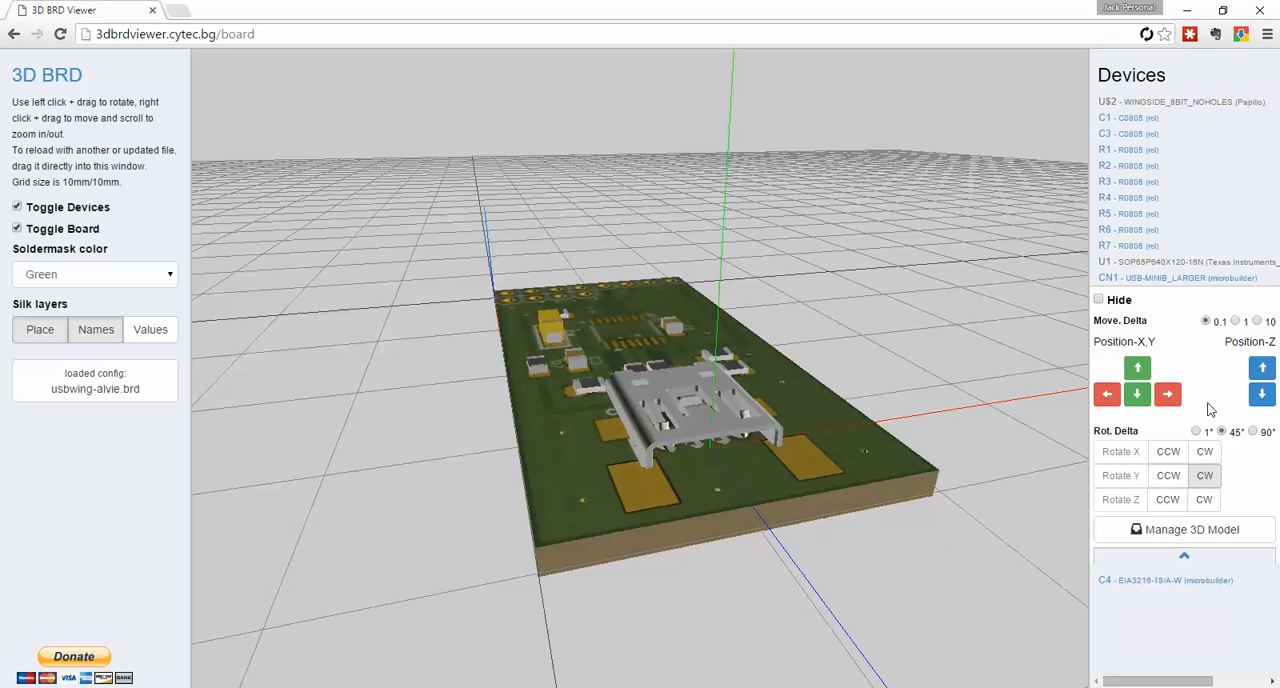
# Nudge CN1 along X and Y and raise it in Z so it sits on its edge pads
pyautogui.click(1168, 394)
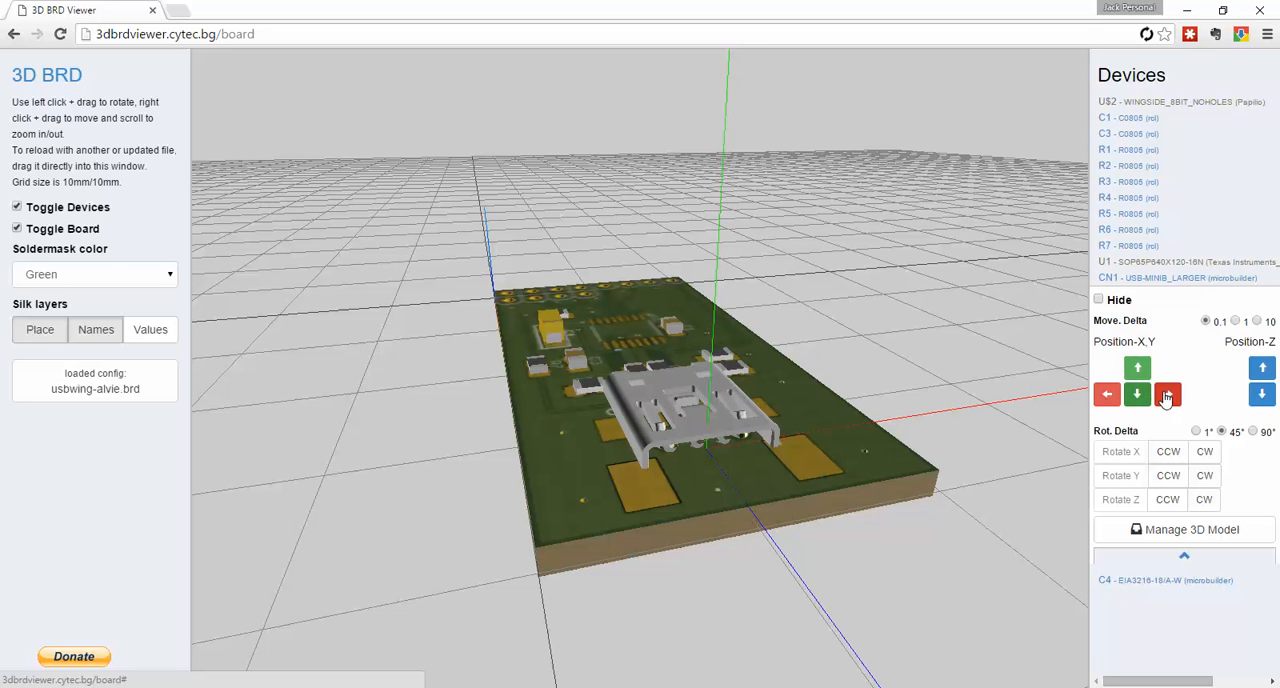
pyautogui.click(1168, 396)
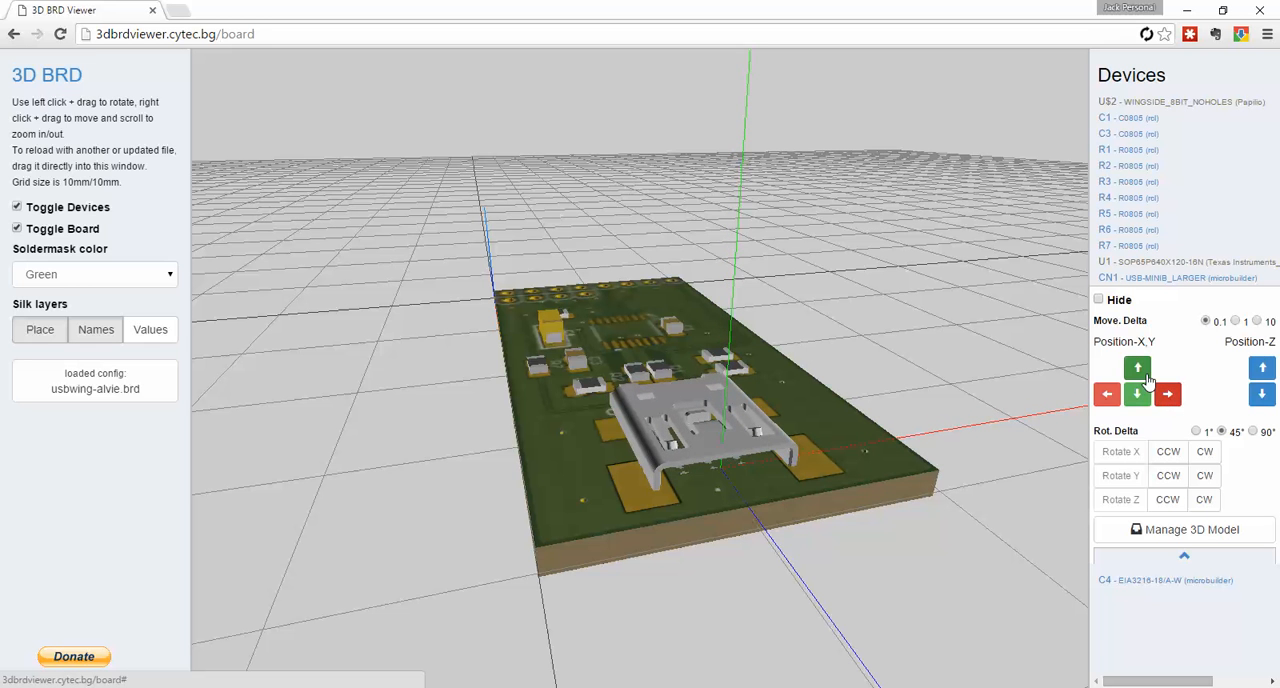
pyautogui.click(1260, 366)
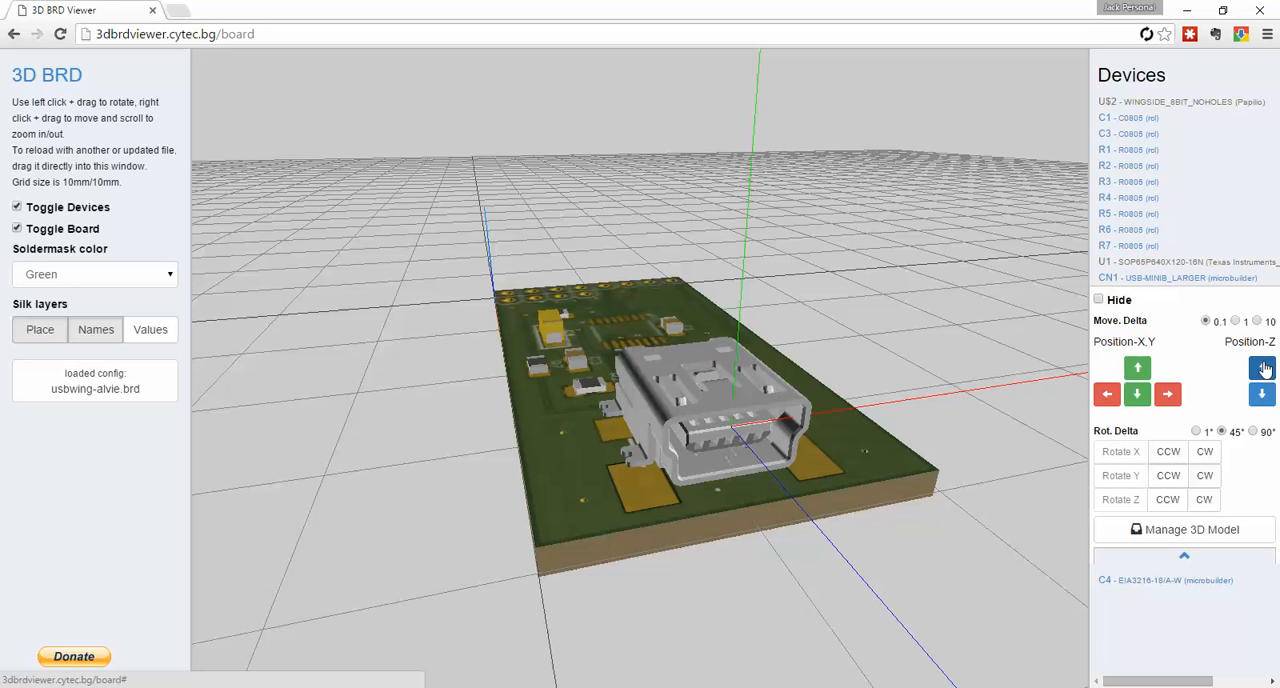
pyautogui.click(1142, 392)
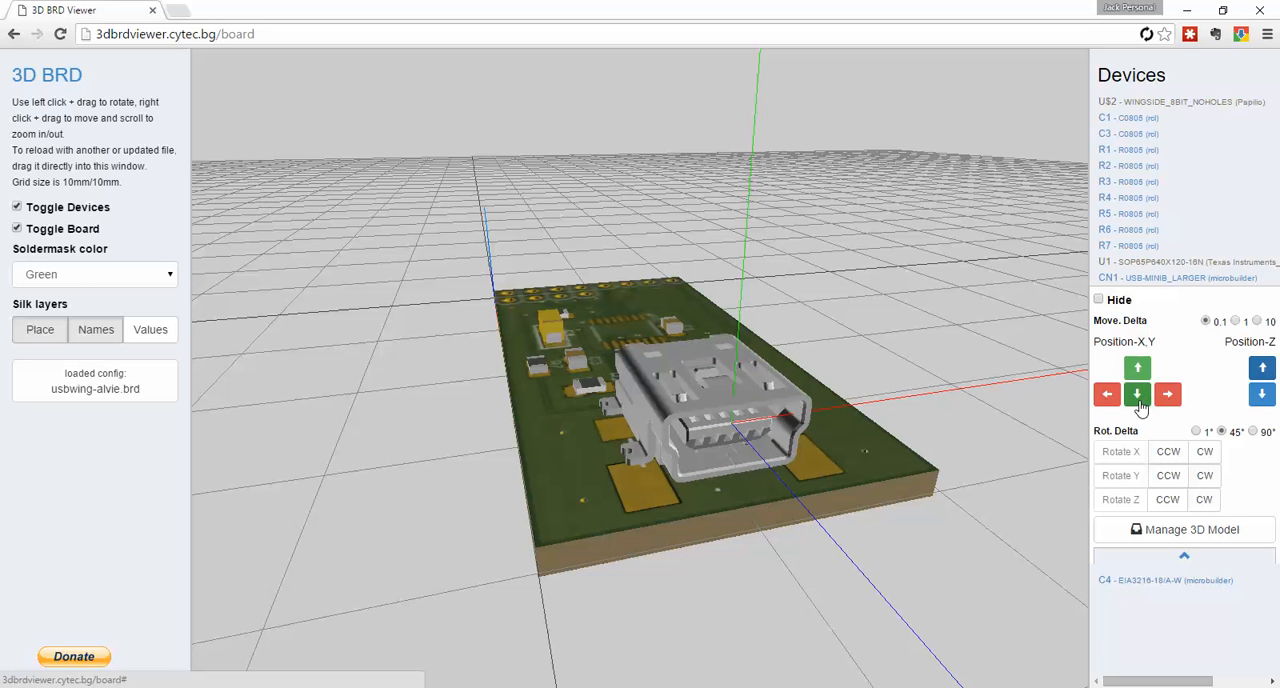
pyautogui.click(1108, 392)
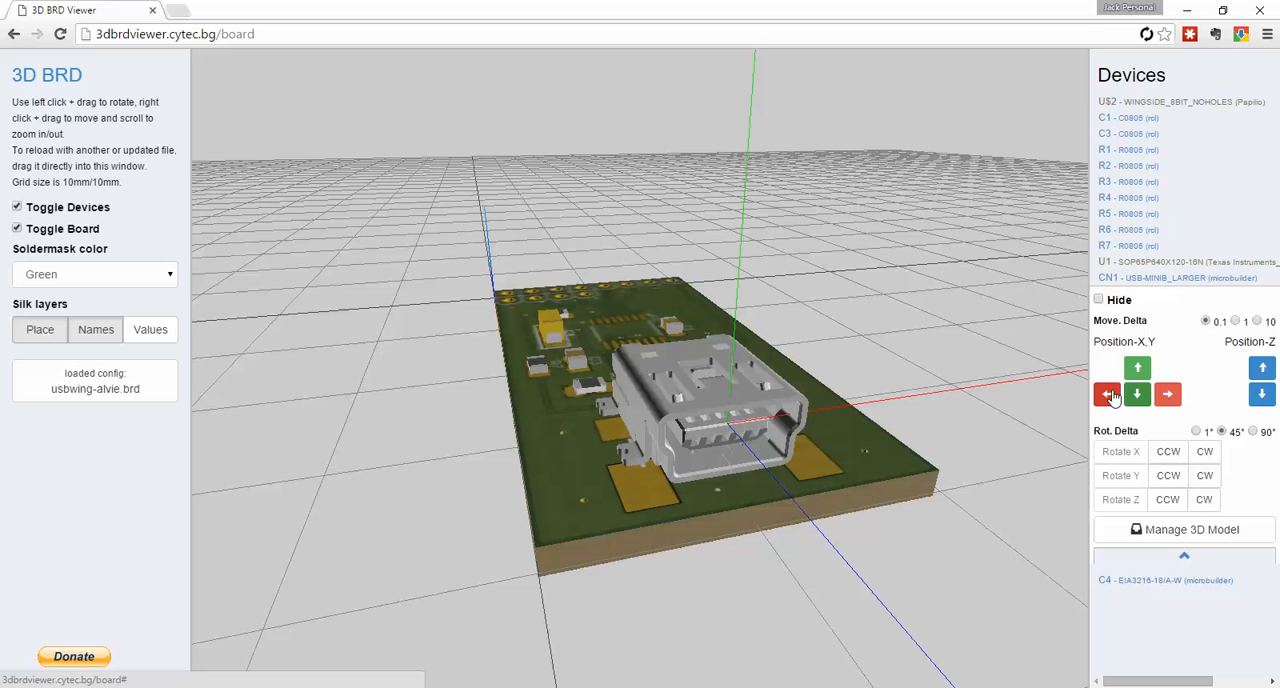
pyautogui.moveTo(1168, 396)
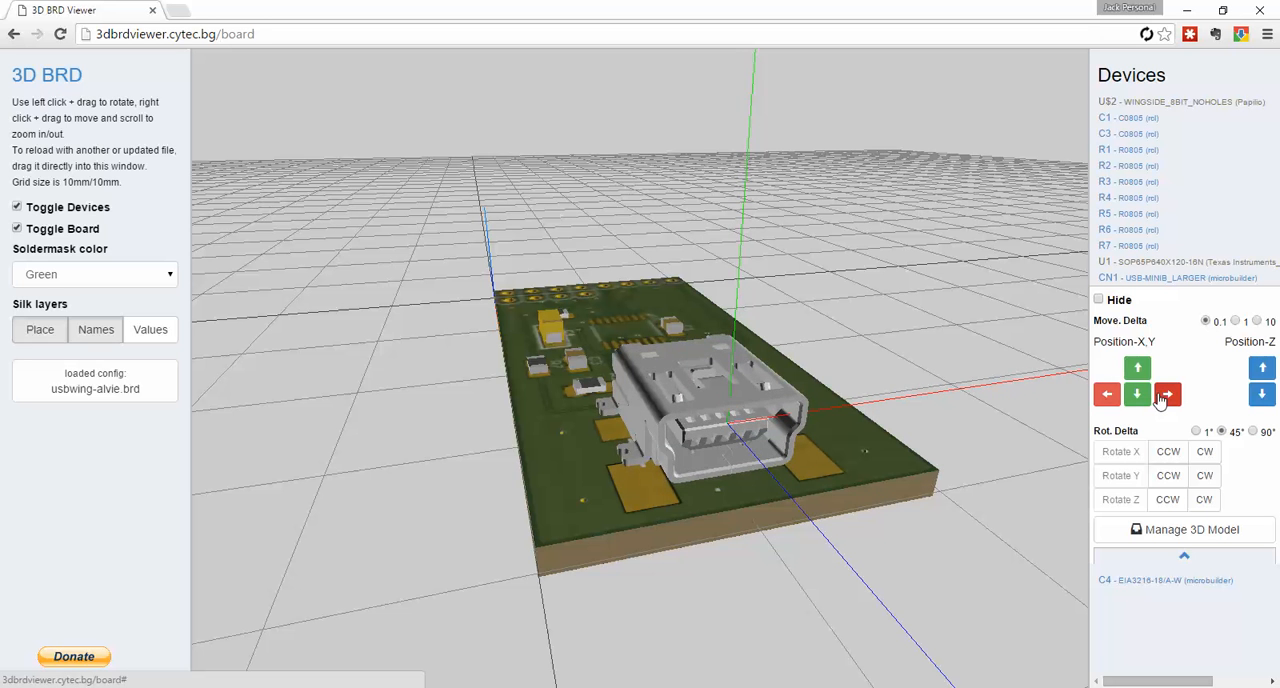
pyautogui.click(1168, 392)
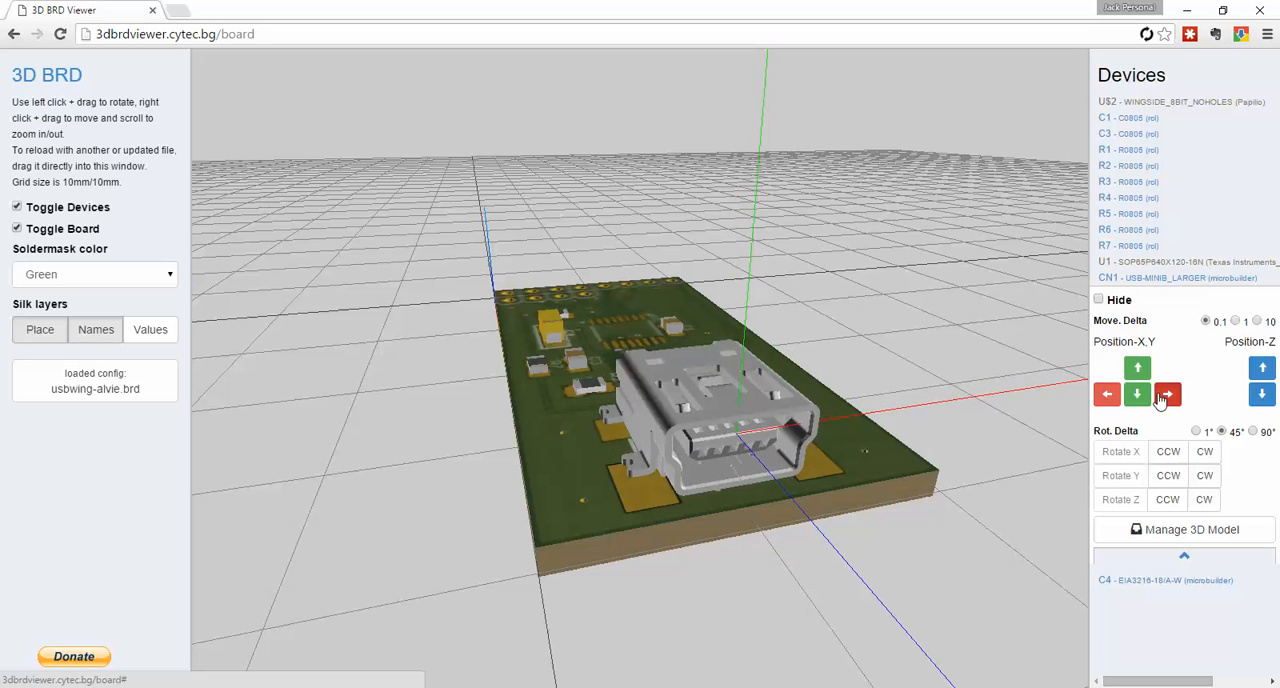
pyautogui.click(1168, 390)
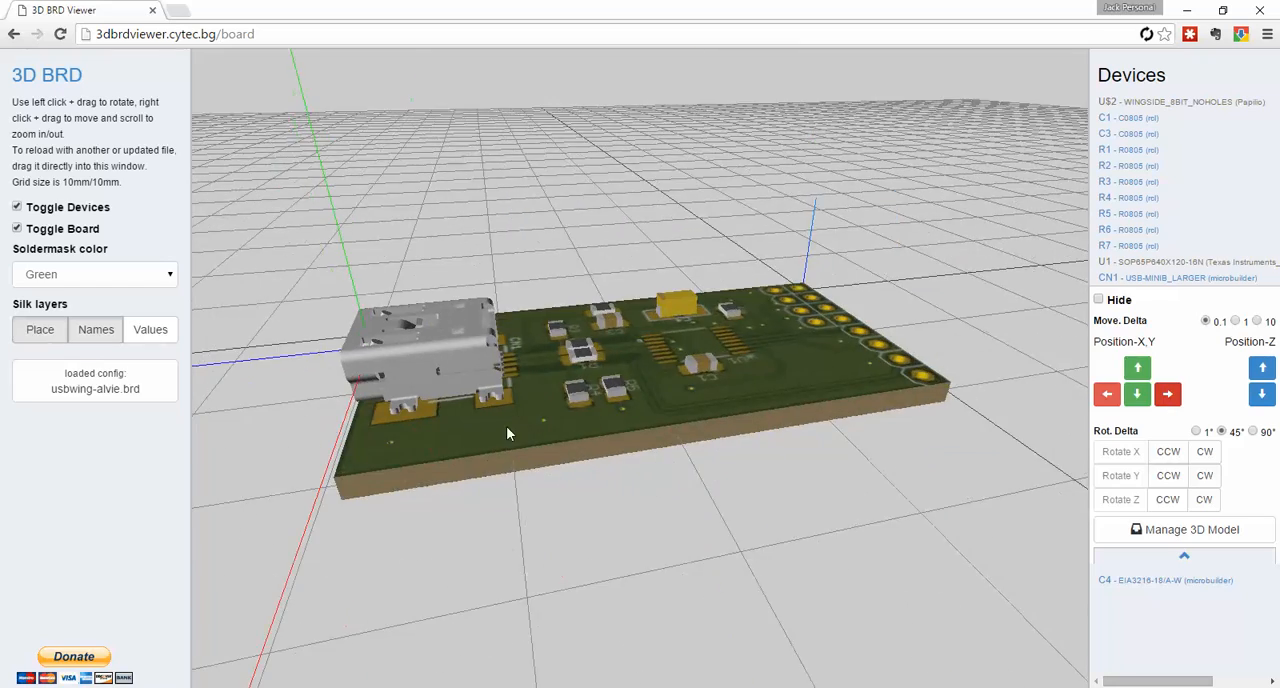
# Orbit the board to check the connector placement from above
pyautogui.moveTo(508, 432); pyautogui.dragTo(970, 416)
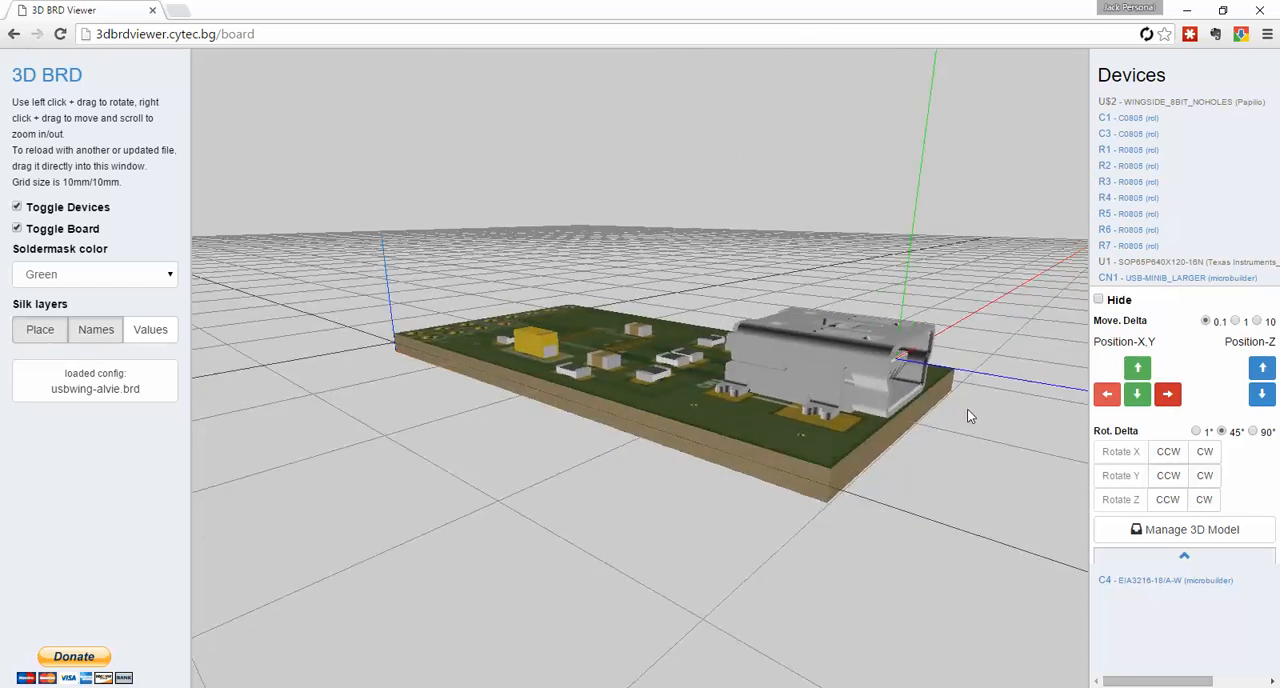
pyautogui.moveTo(970, 416); pyautogui.dragTo(920, 436)
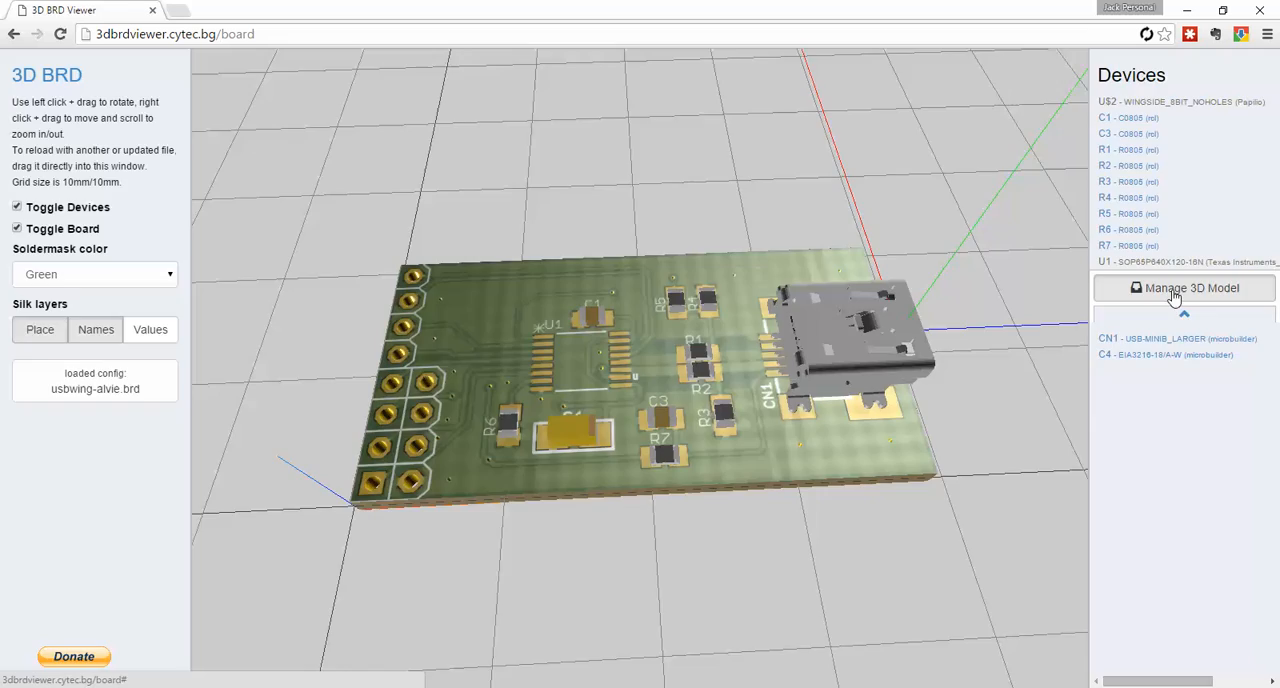
# Assign the 16-pin TSSOP library model to chip U1
pyautogui.click(1180, 288)
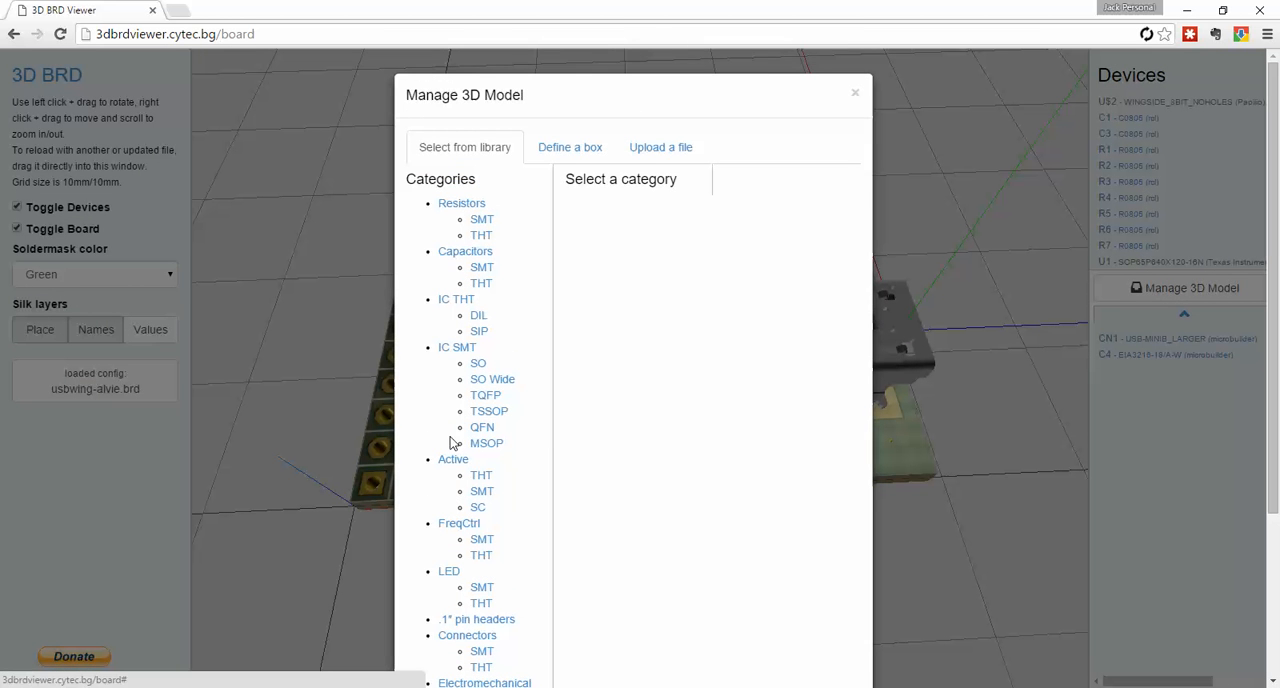
pyautogui.moveTo(488, 416)
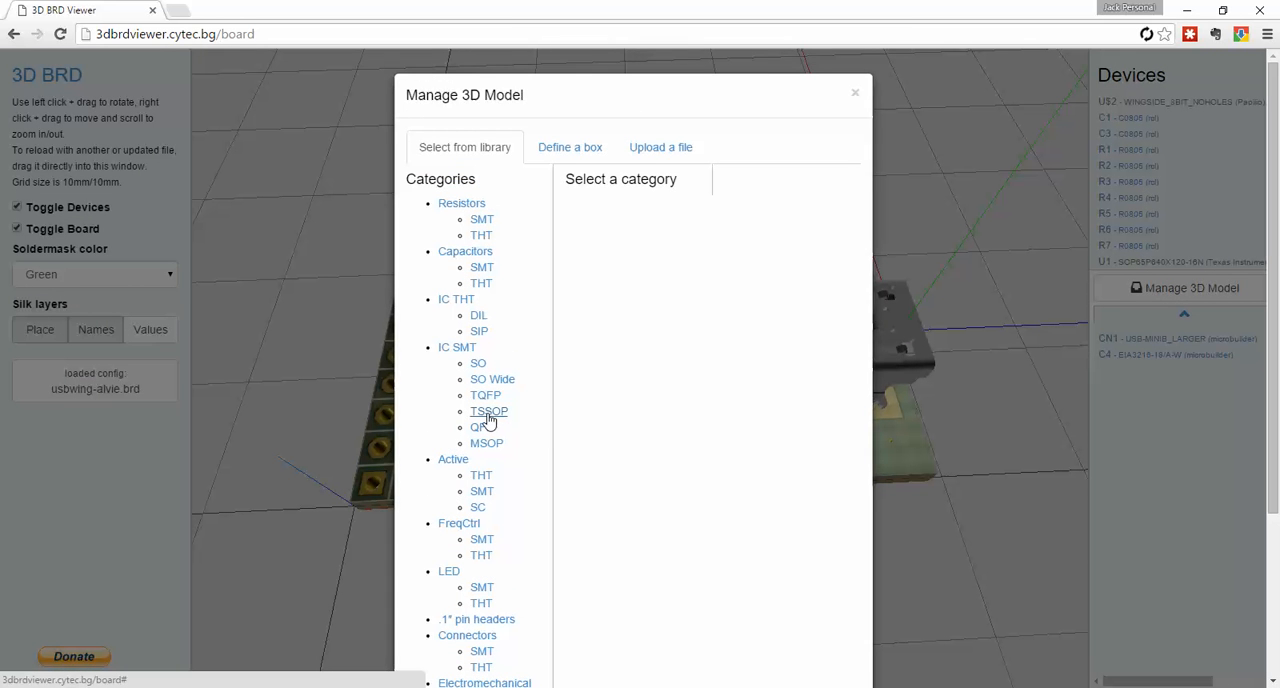
pyautogui.click(488, 410)
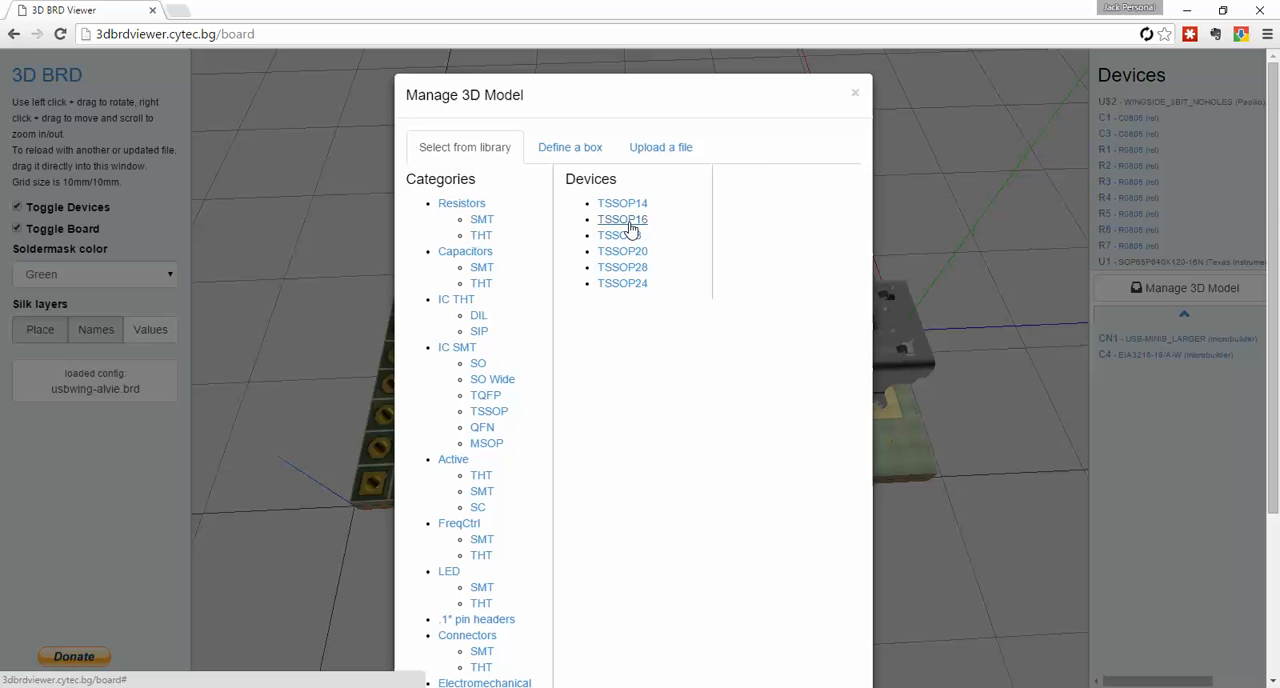
pyautogui.click(856, 92)
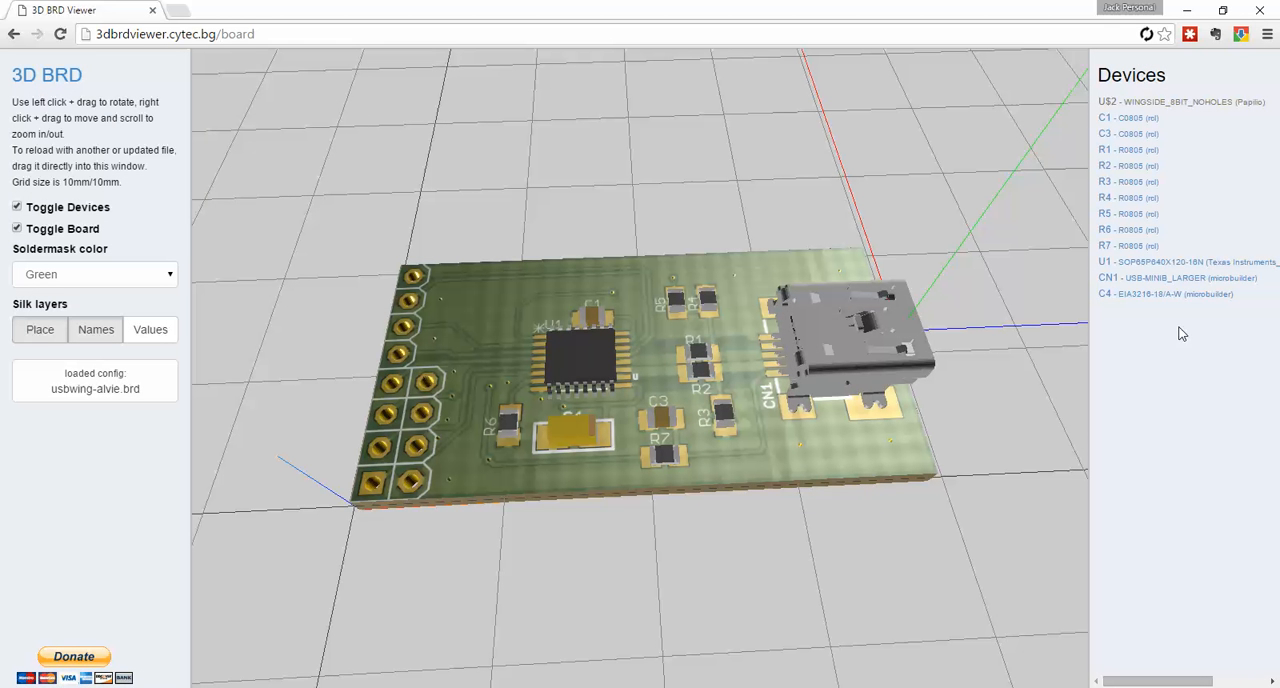
# Rotate the U1 chip in steps until it matches its pad layout
pyautogui.click(1126, 262)
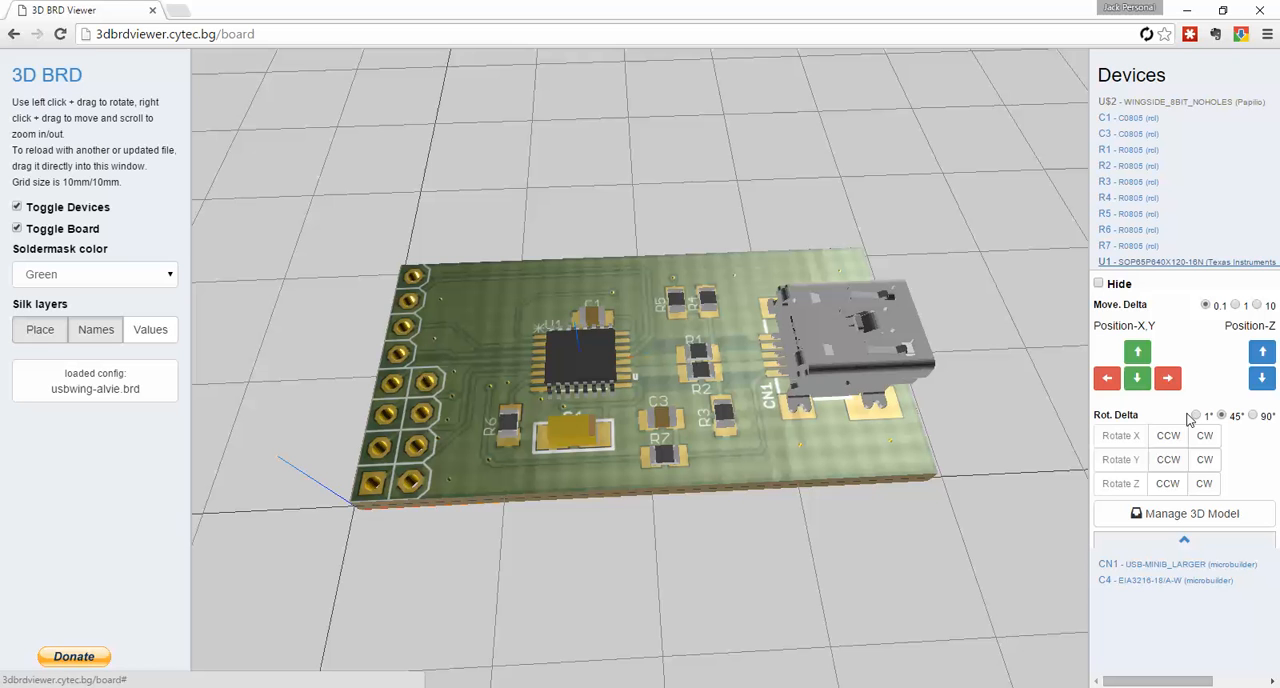
pyautogui.click(1204, 460)
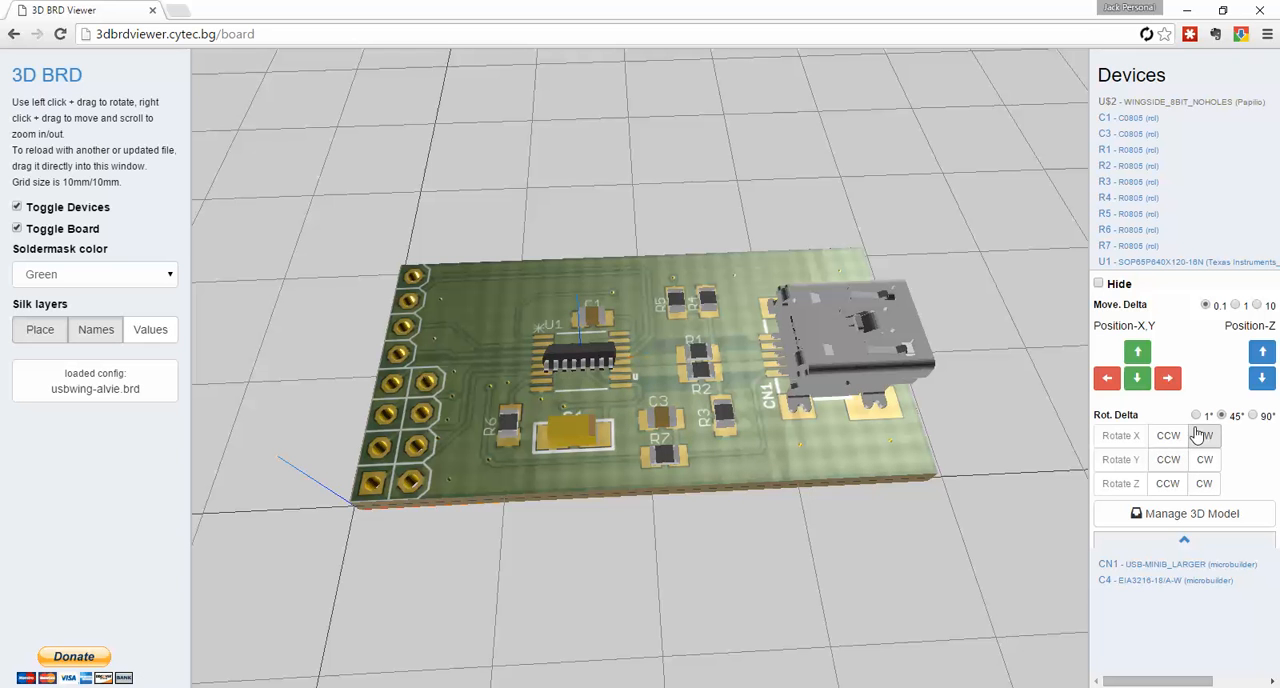
pyautogui.click(1204, 484)
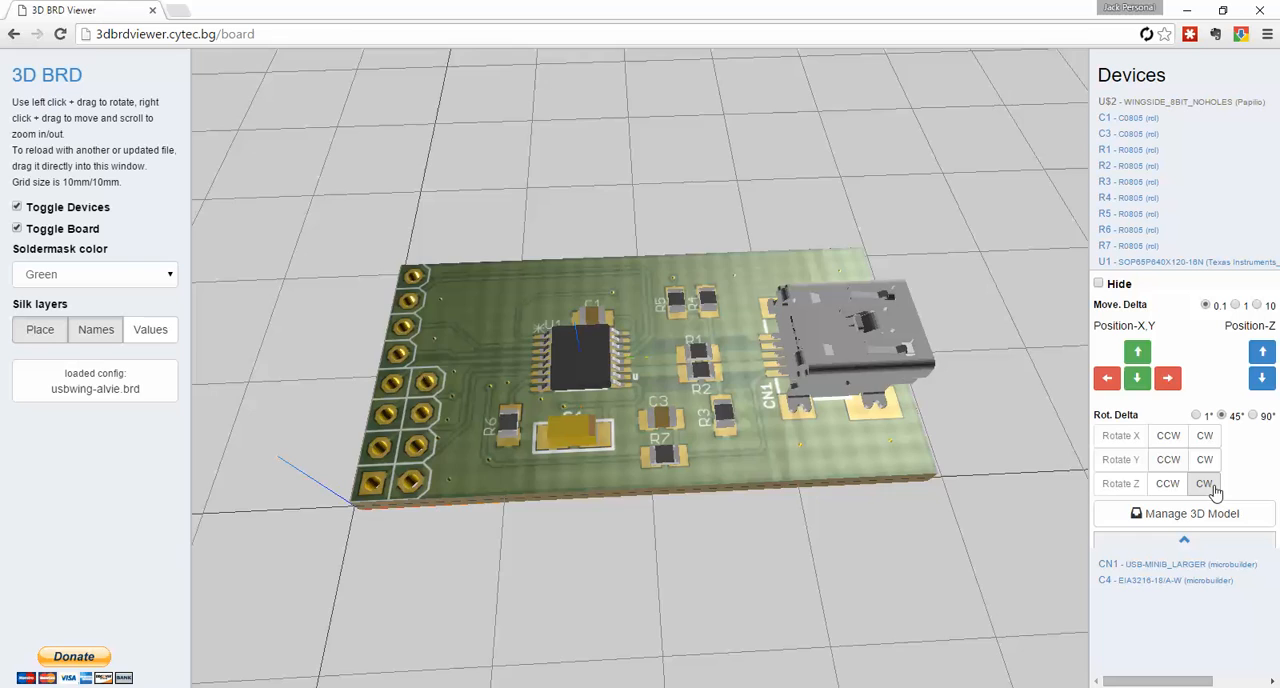
pyautogui.click(1204, 484)
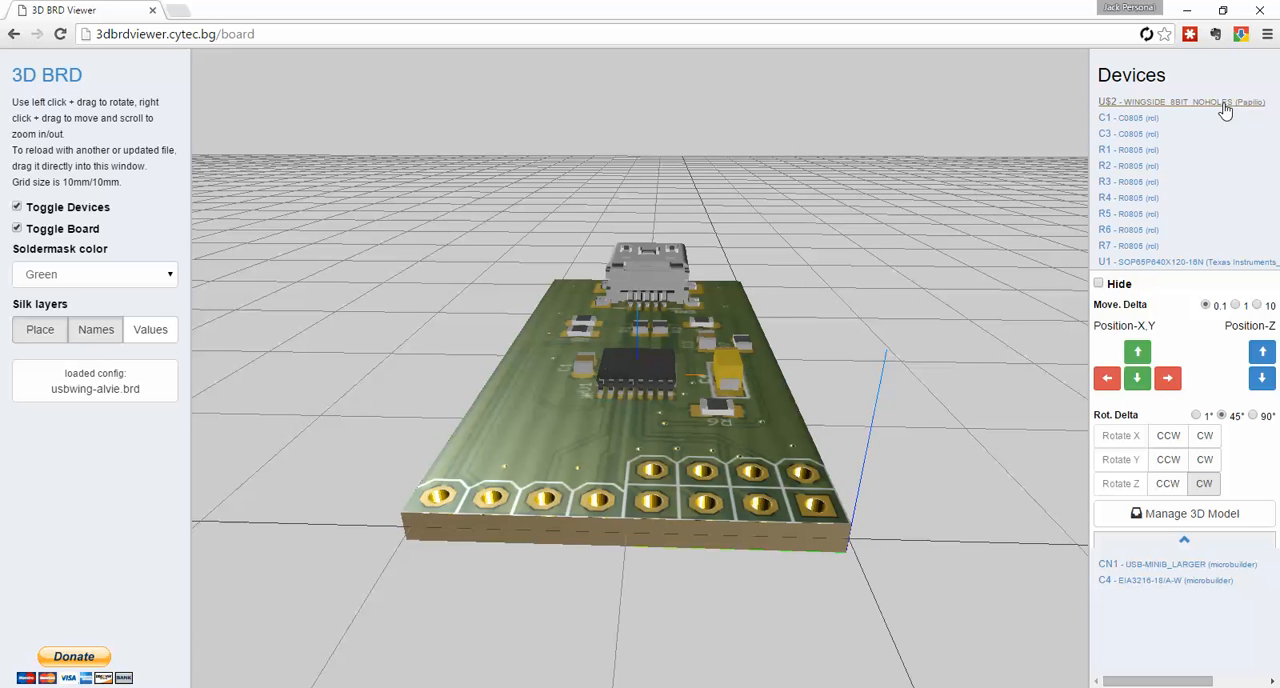
# Select header US2 and browse the 0.1-inch pin header models for it
pyautogui.click(1176, 102)
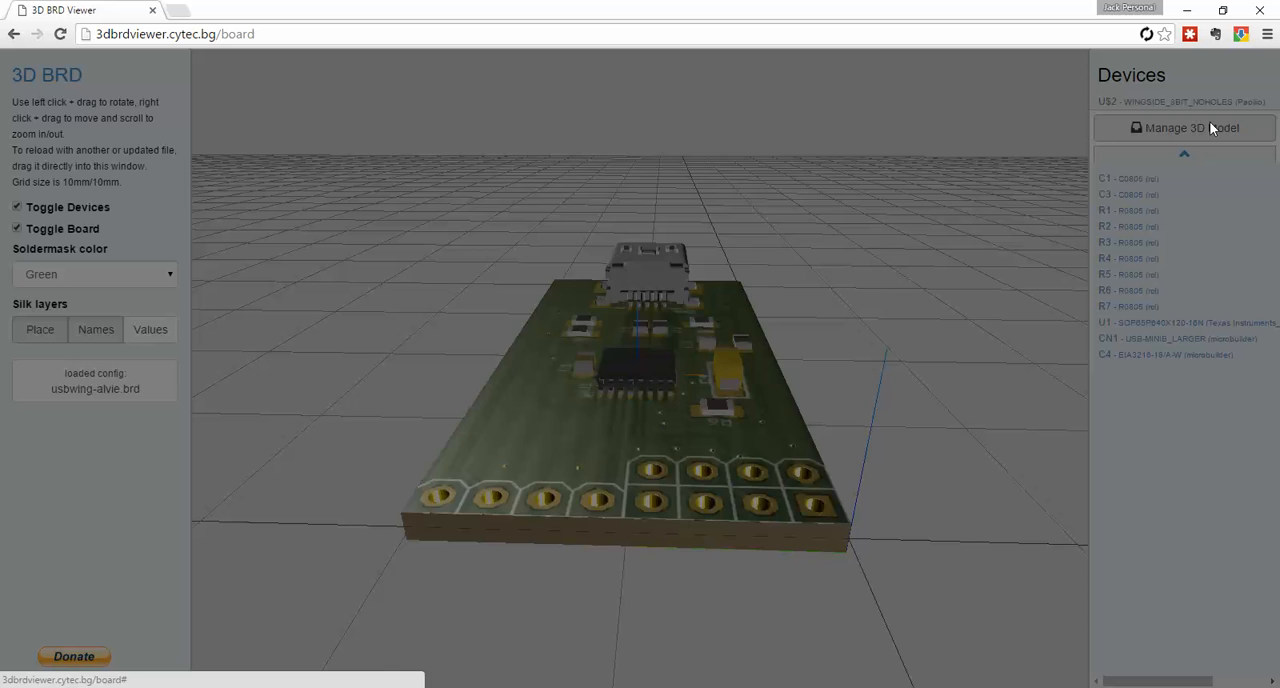
pyautogui.click(1184, 128)
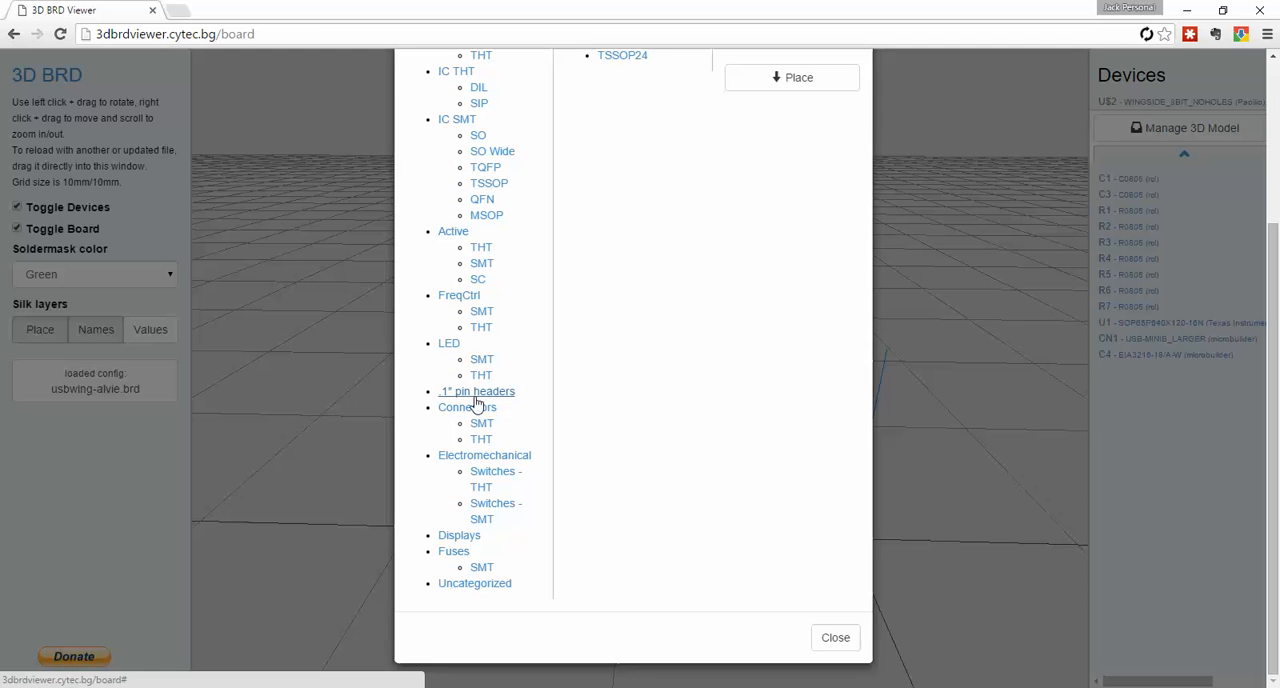
pyautogui.click(476, 392)
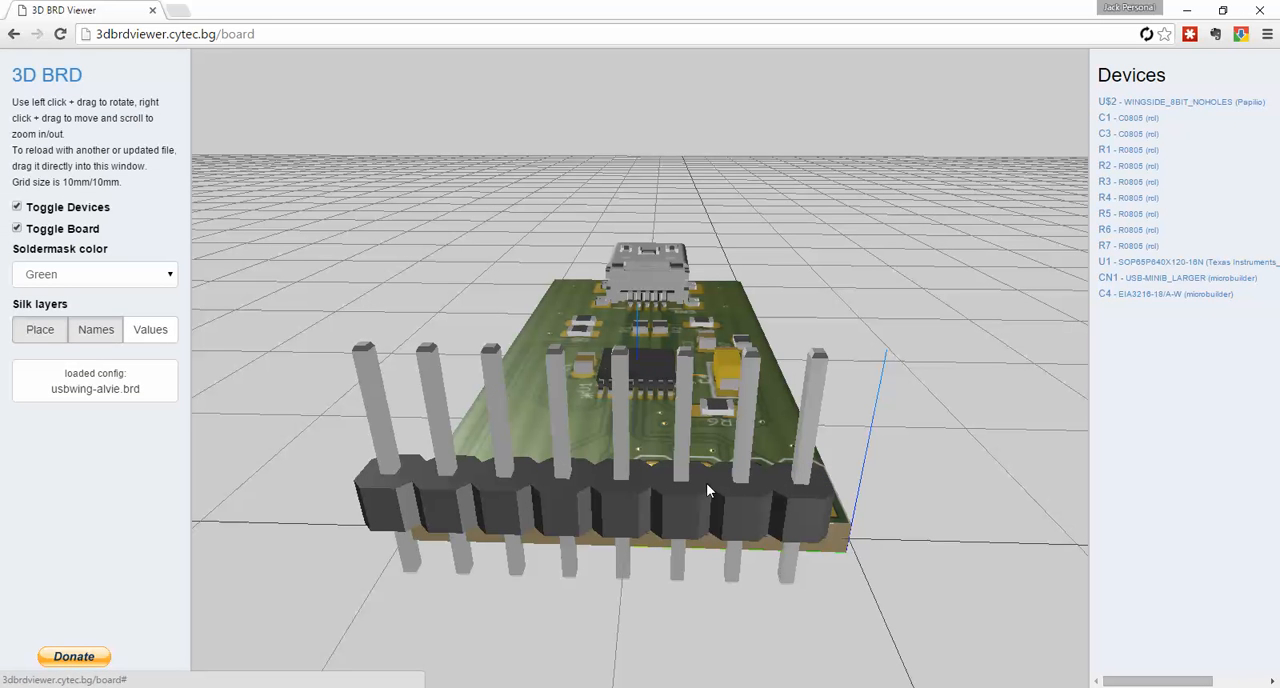
# Flip the US2 header pins-down, shift it over the holes and lower it through the board
pyautogui.click(1170, 100)
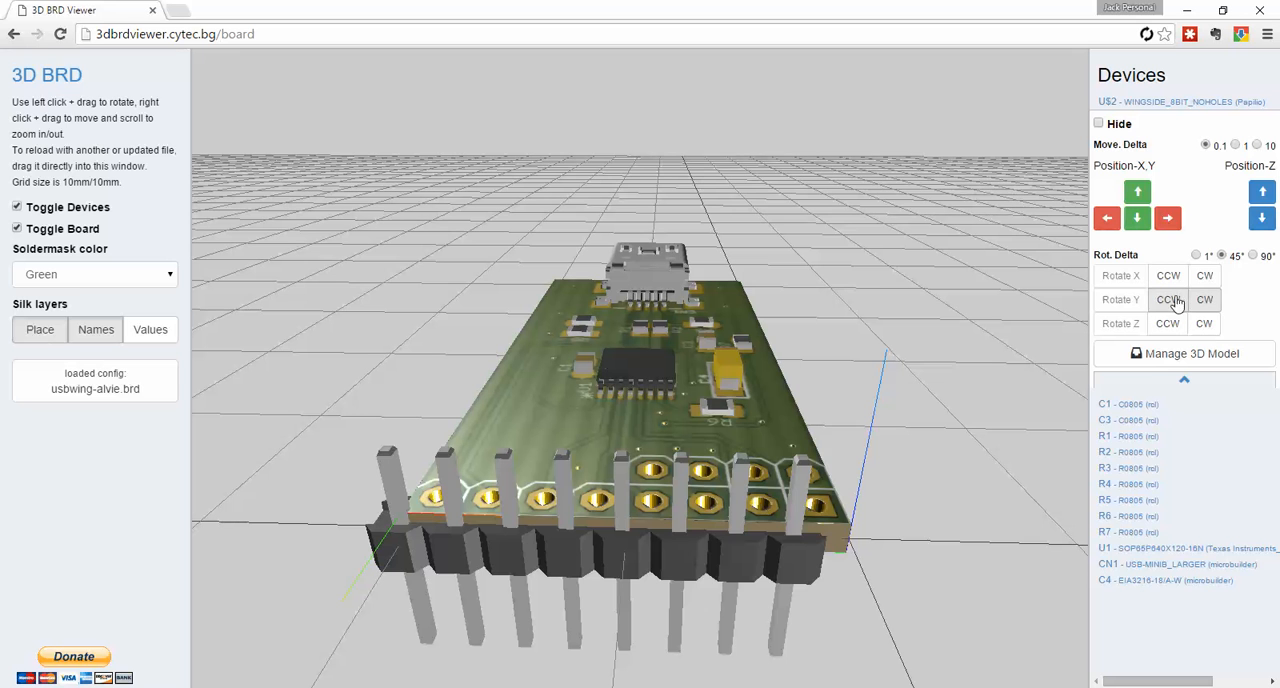
pyautogui.click(1136, 218)
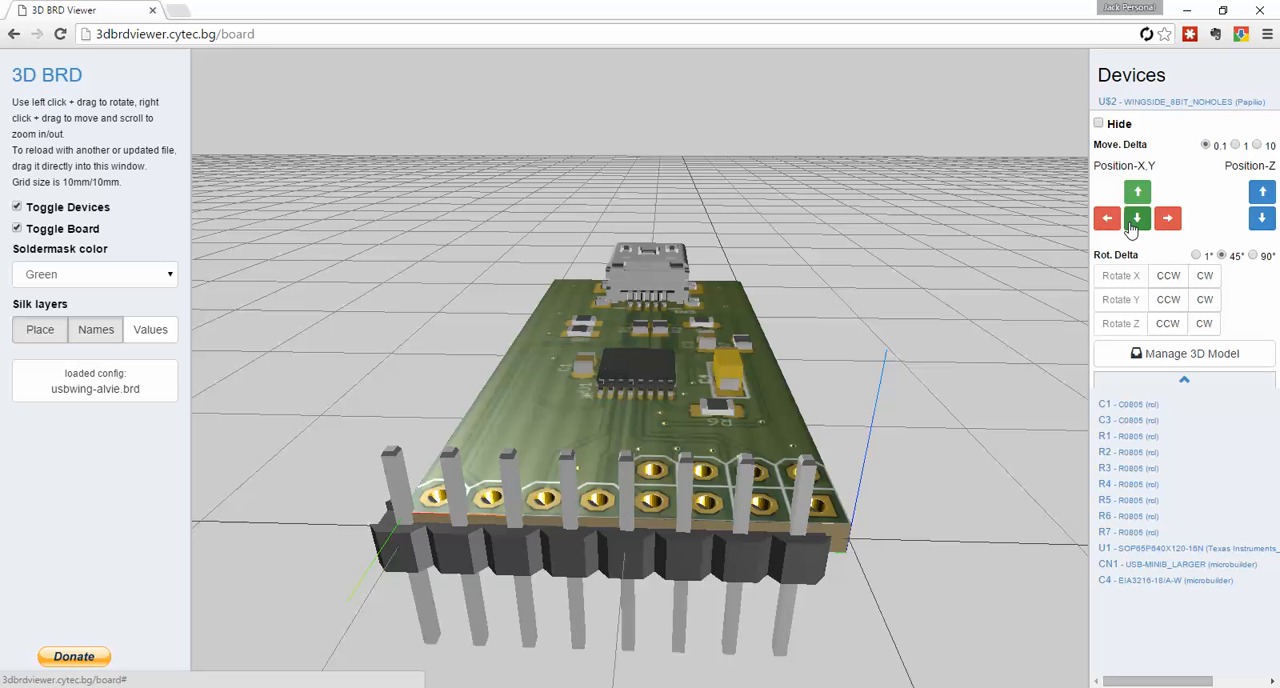
pyautogui.click(1136, 218)
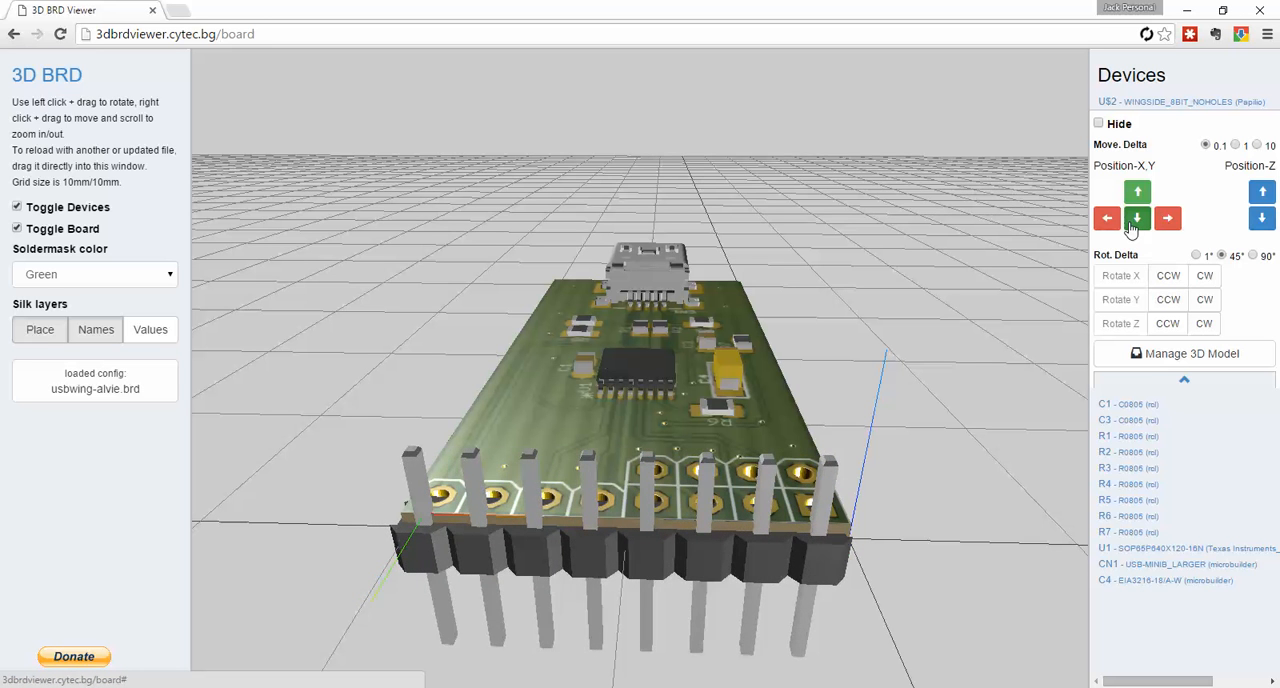
pyautogui.click(1164, 218)
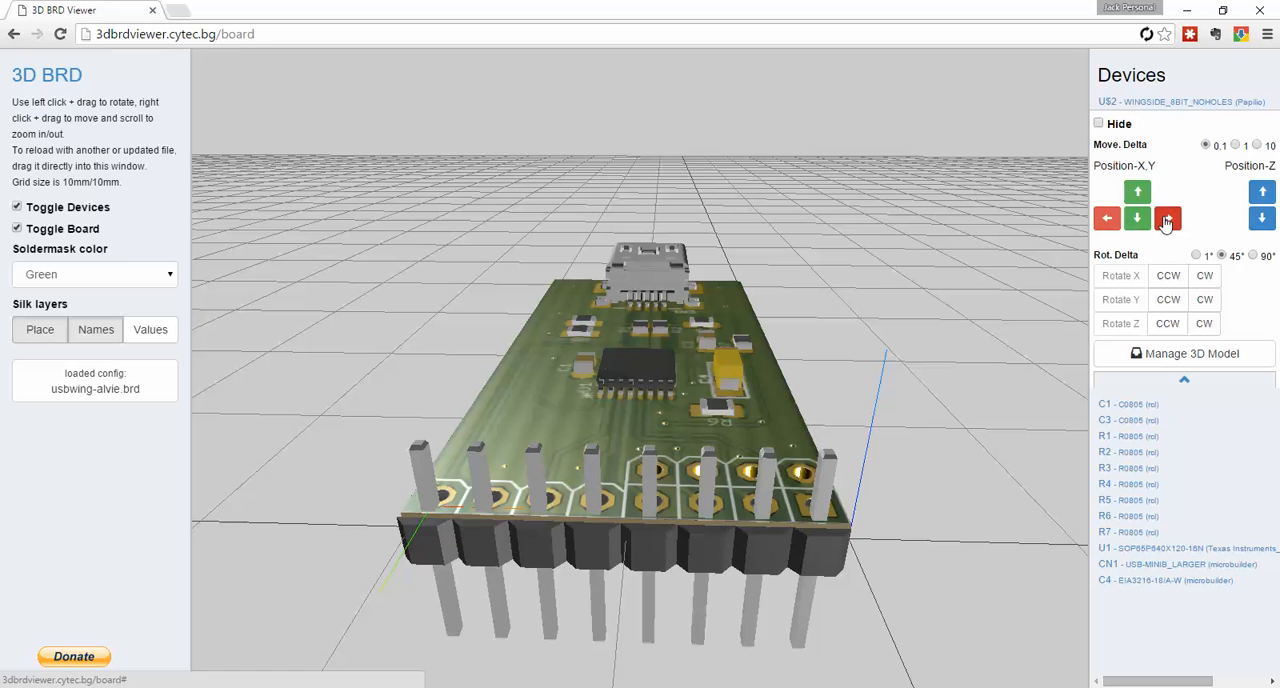
pyautogui.click(1166, 220)
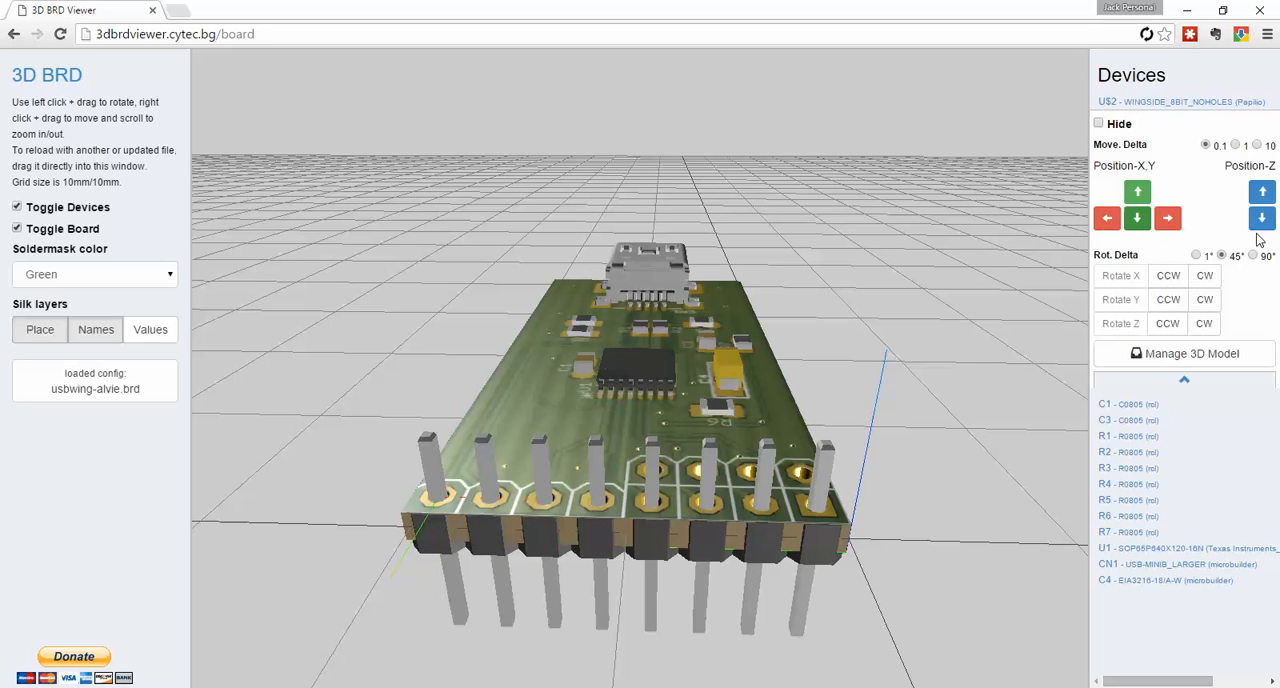
pyautogui.click(1260, 218)
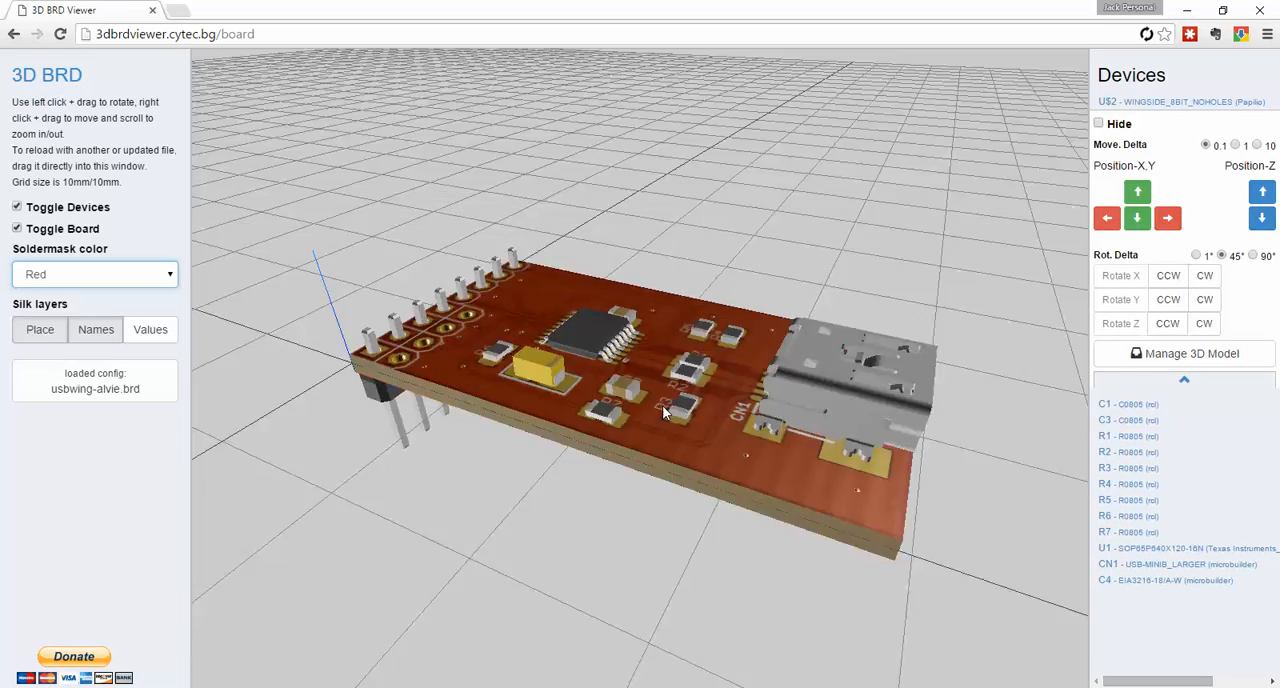
# Orbit the red board to inspect top, underside and both ends, ending on an angled top view
pyautogui.moveTo(660, 410); pyautogui.dragTo(510, 360)
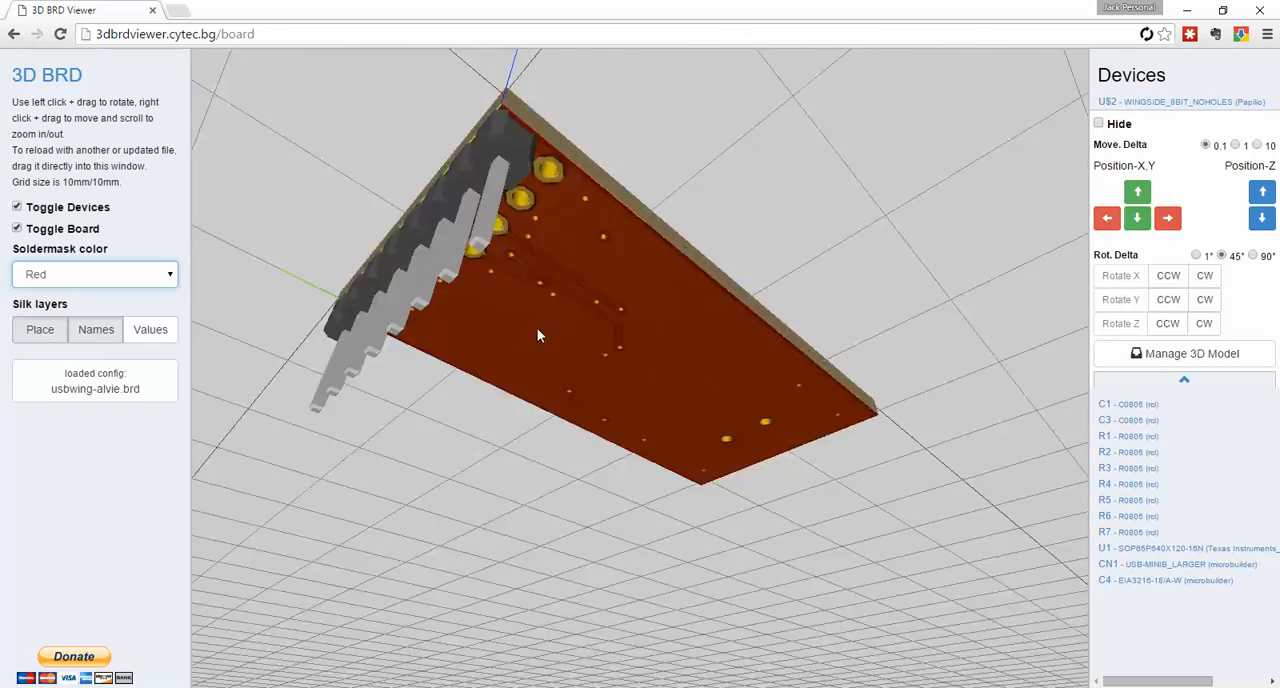
pyautogui.moveTo(540, 336); pyautogui.dragTo(644, 270)
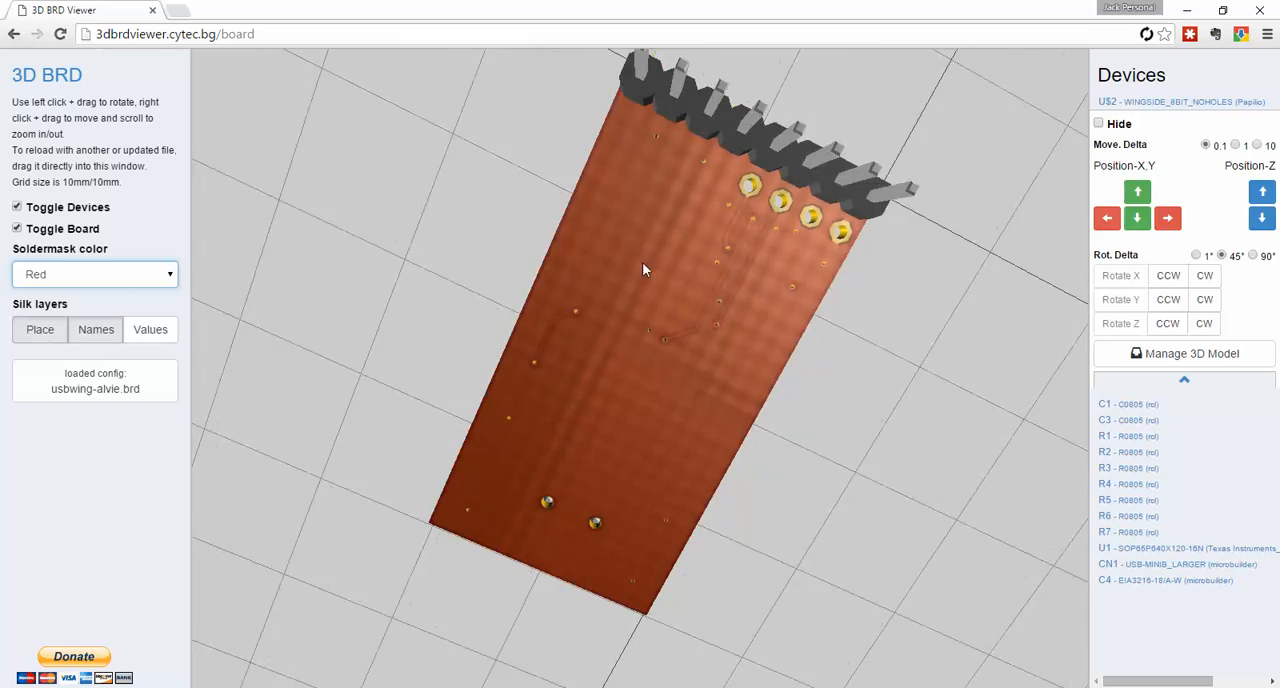
pyautogui.moveTo(644, 270); pyautogui.dragTo(724, 494)
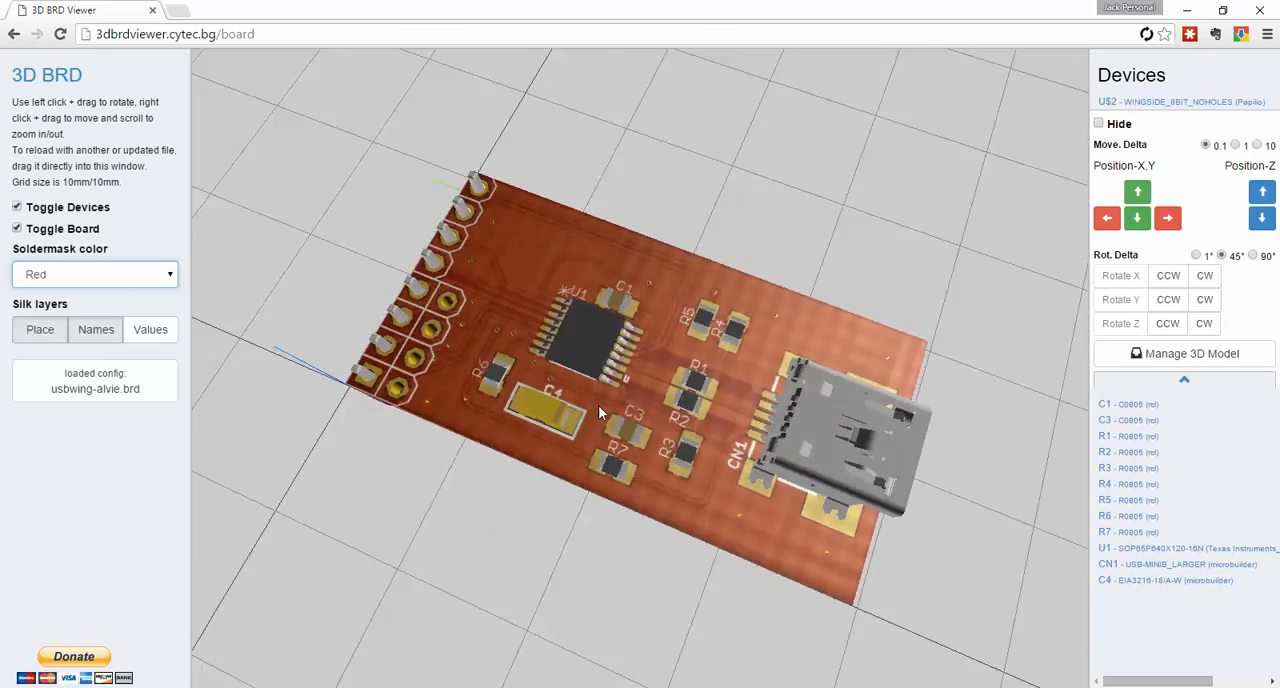
pyautogui.moveTo(600, 412); pyautogui.dragTo(476, 432)
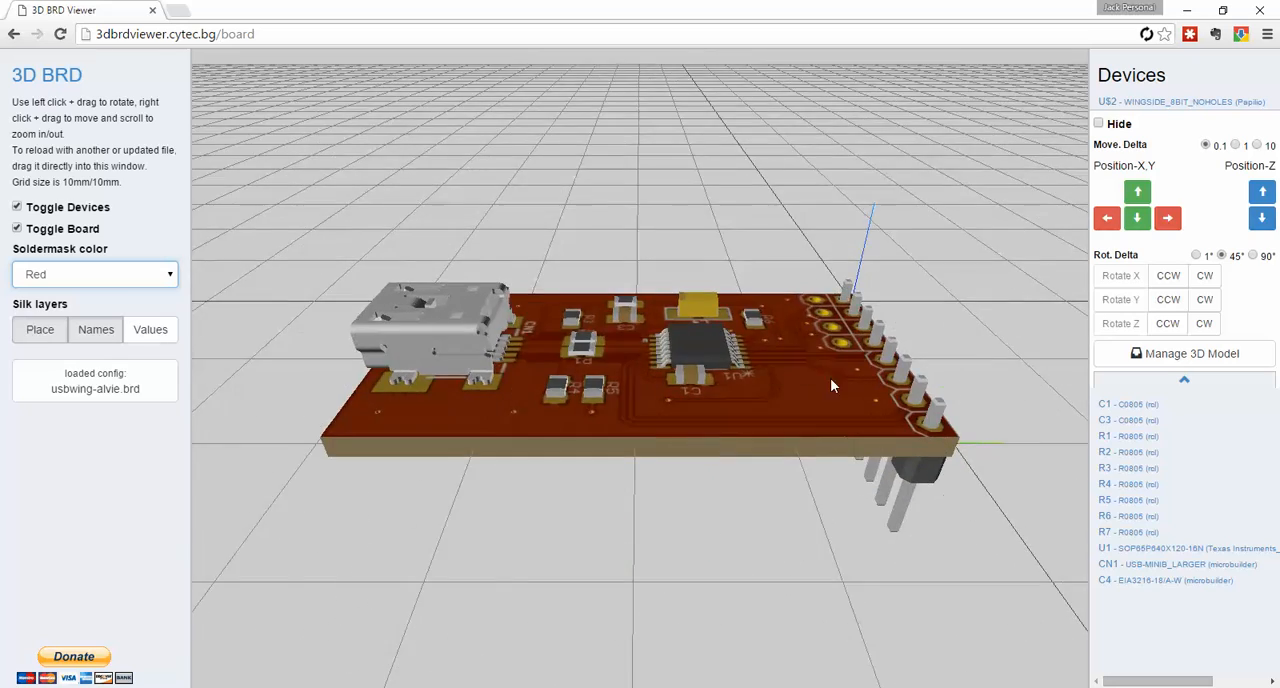
pyautogui.moveTo(830, 384); pyautogui.dragTo(856, 268)
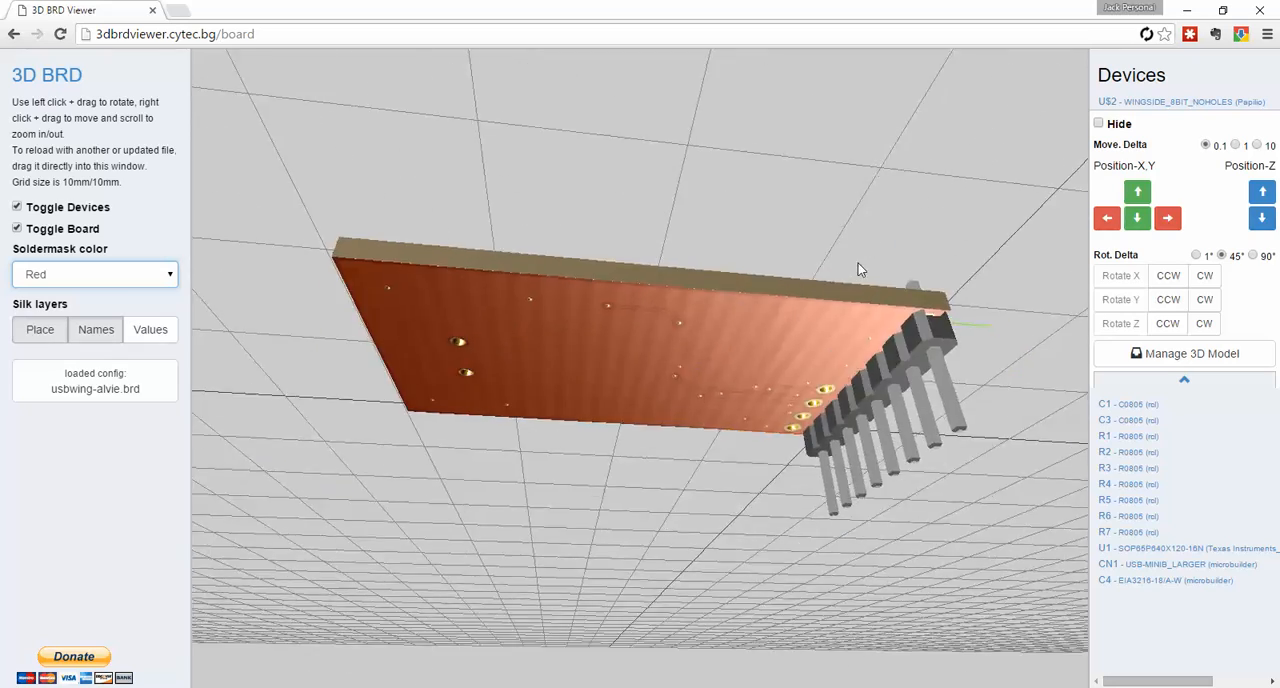
pyautogui.moveTo(860, 270); pyautogui.dragTo(500, 420)
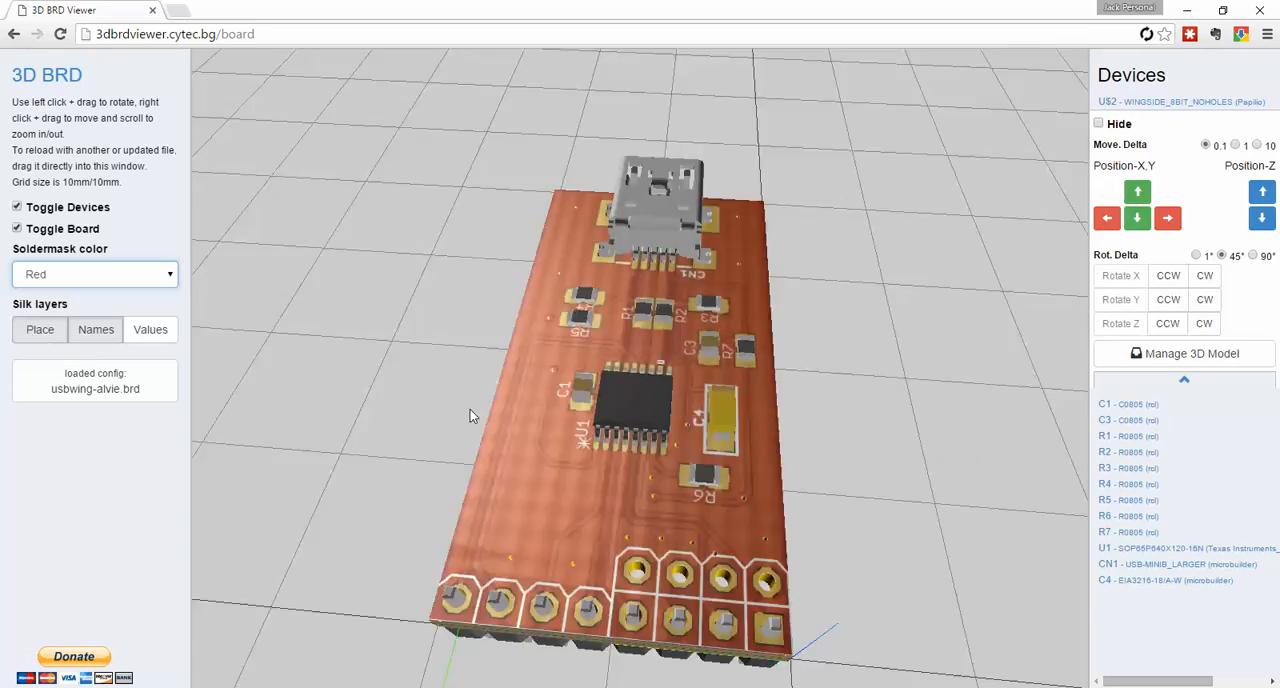
pyautogui.moveTo(472, 416); pyautogui.dragTo(432, 440)
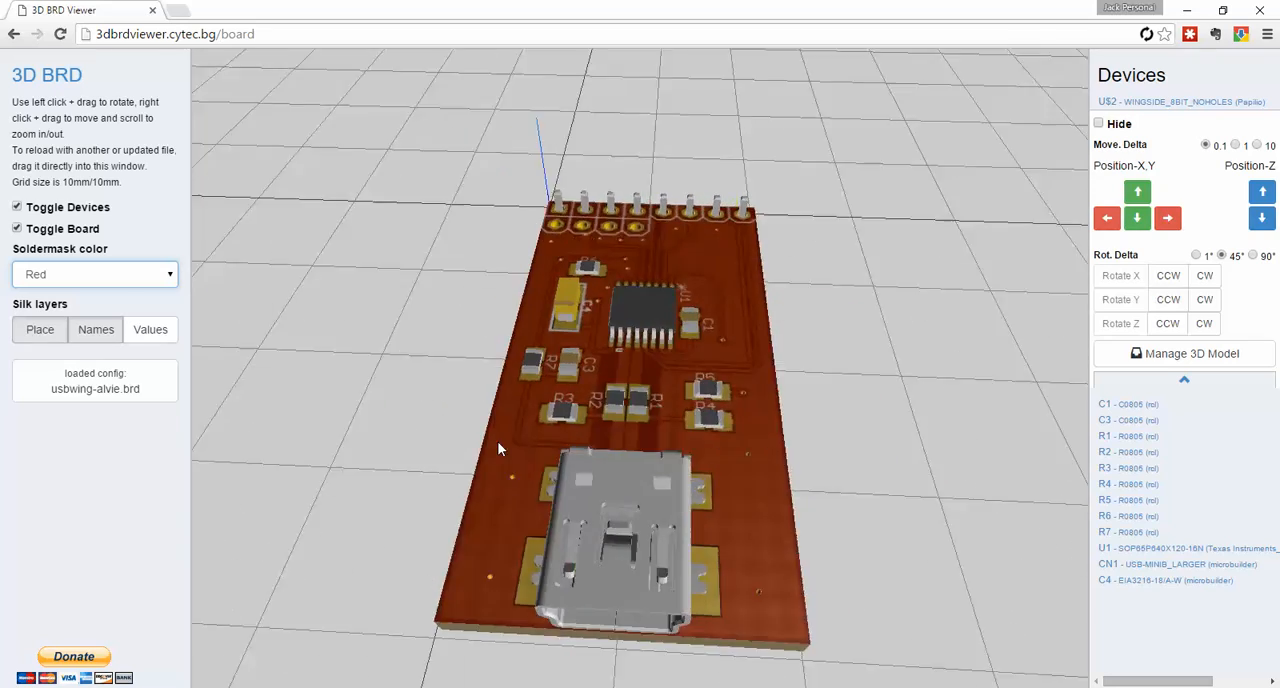
pyautogui.moveTo(500, 448); pyautogui.dragTo(770, 436)
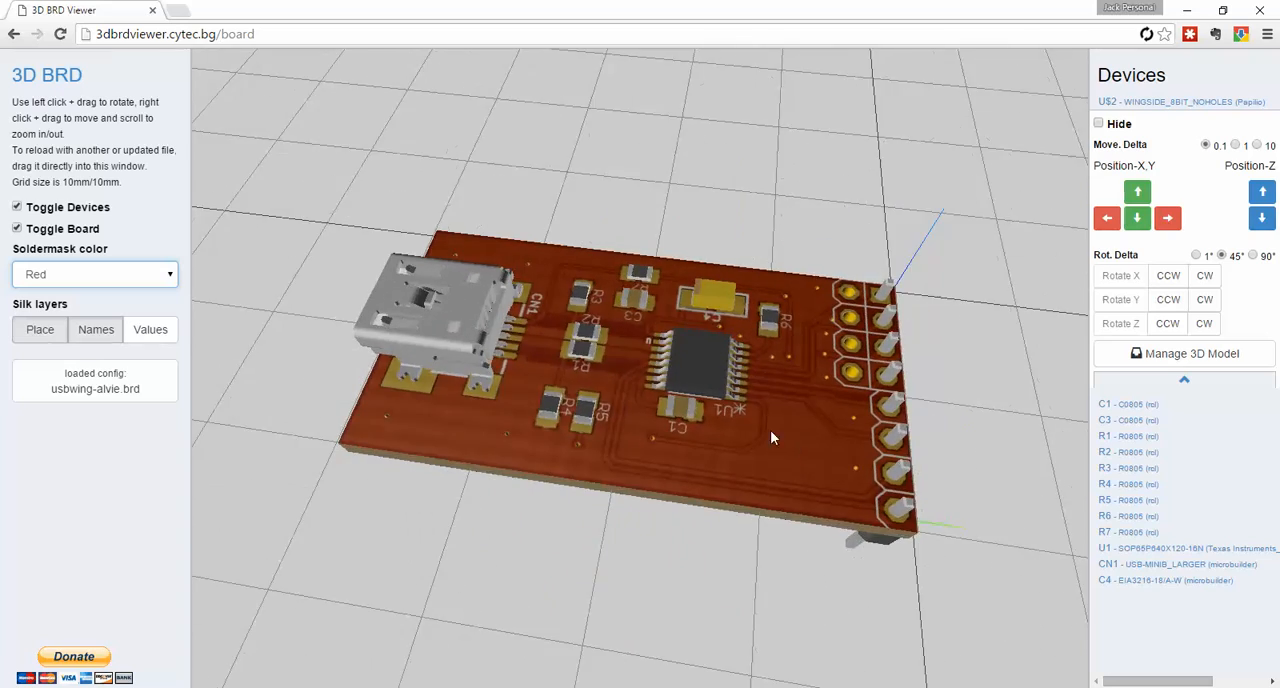
pyautogui.moveTo(770, 436); pyautogui.dragTo(644, 430)
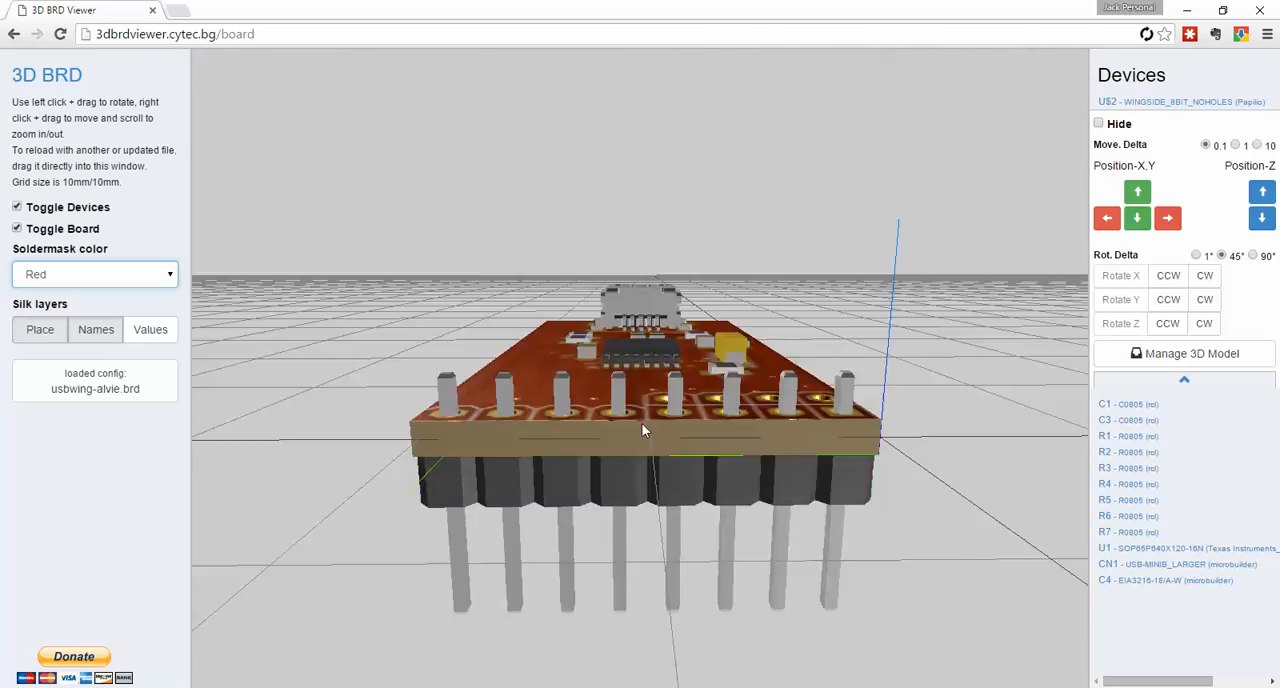
pyautogui.moveTo(640, 430); pyautogui.dragTo(690, 390)
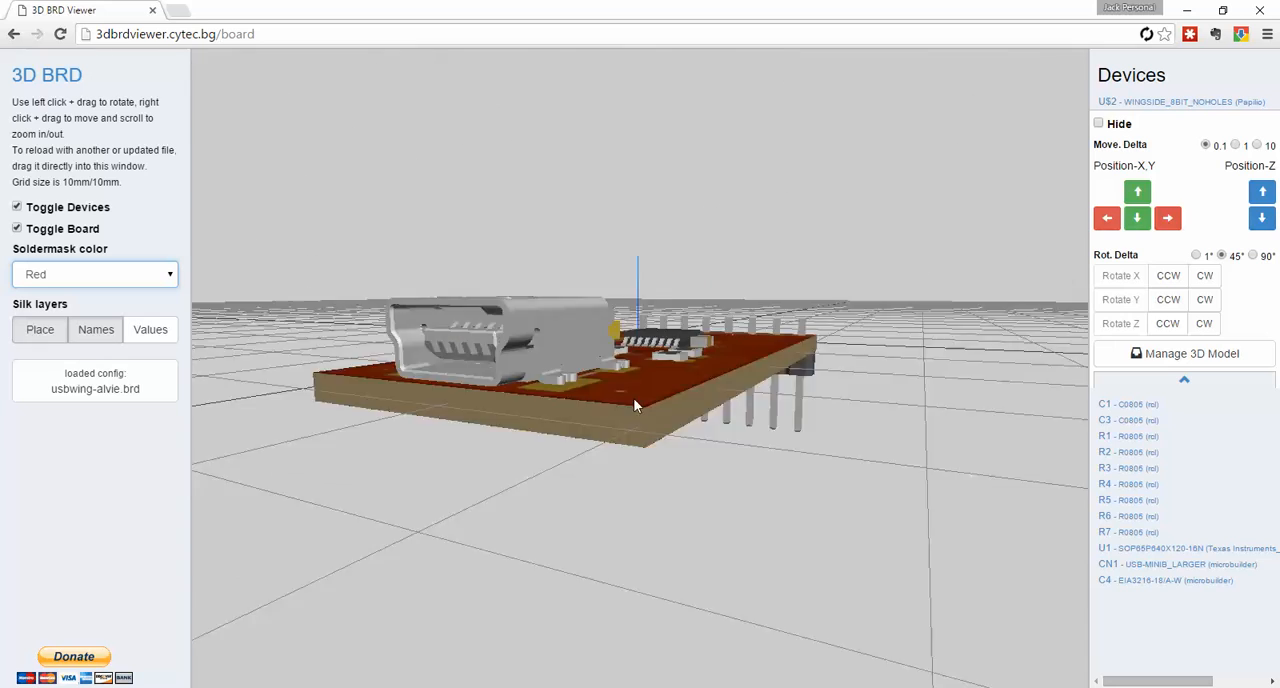
pyautogui.moveTo(636, 406); pyautogui.dragTo(876, 432)
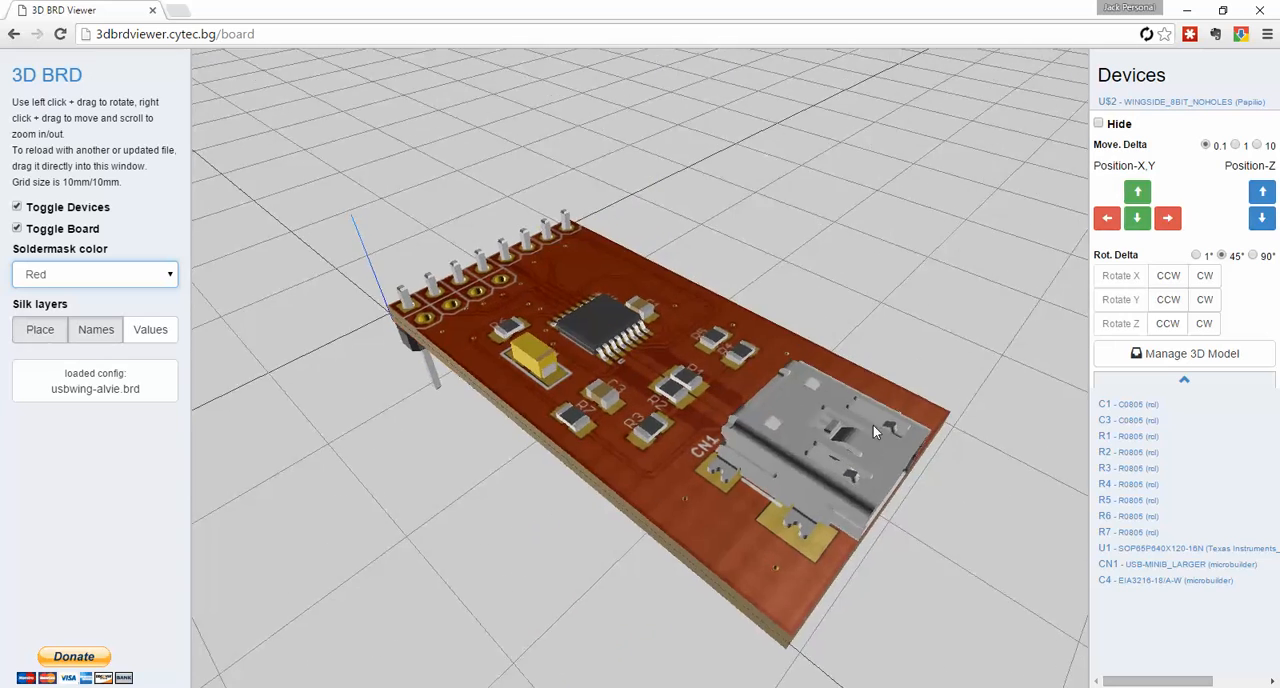